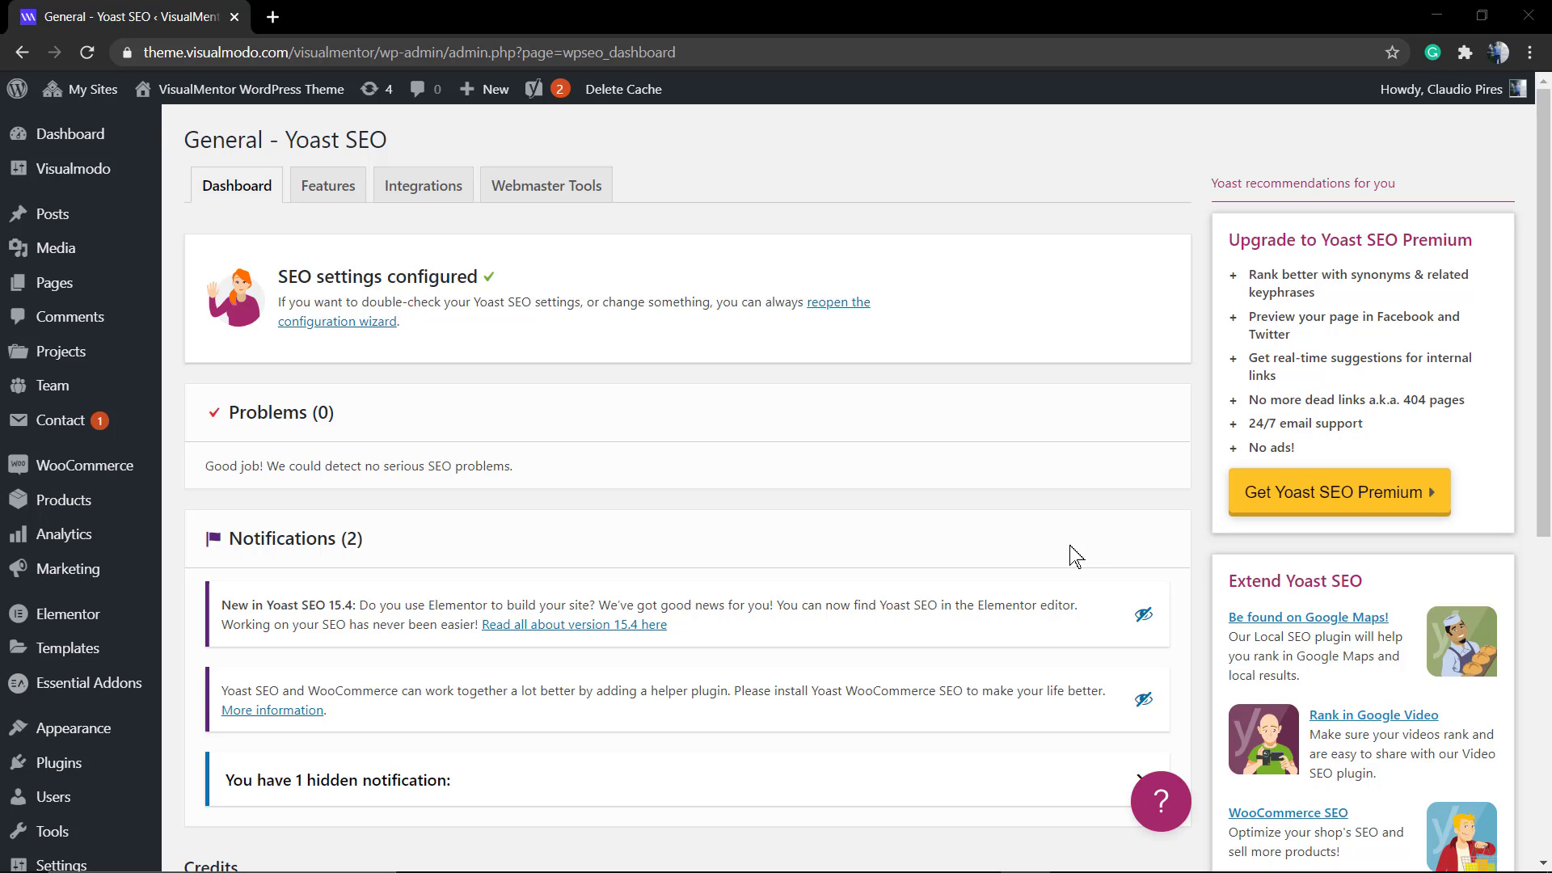
mouse_move(664, 362)
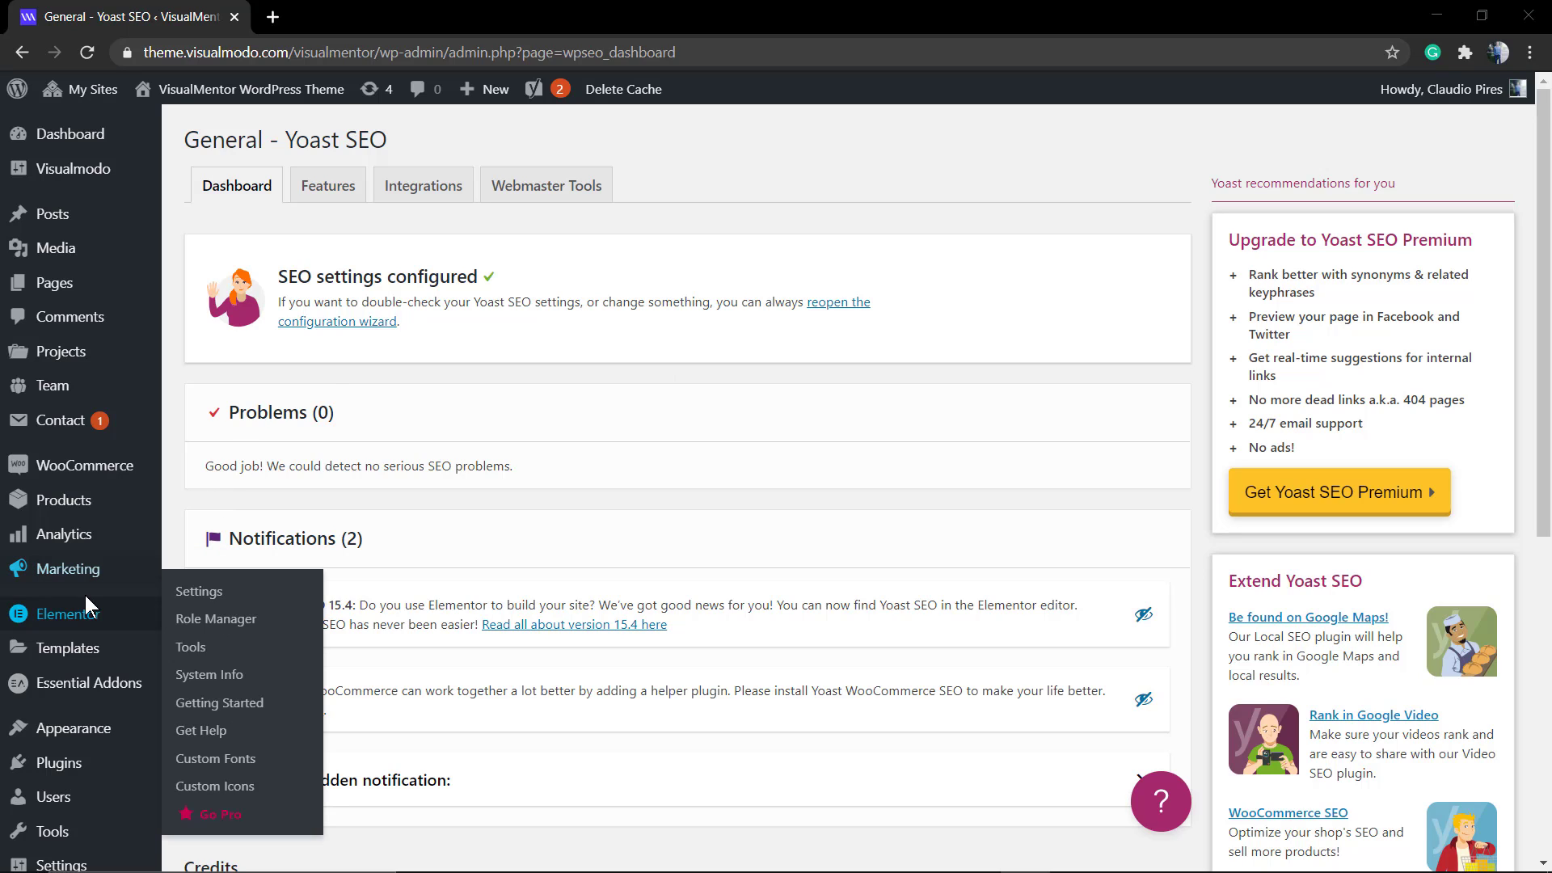
mouse_move(116, 614)
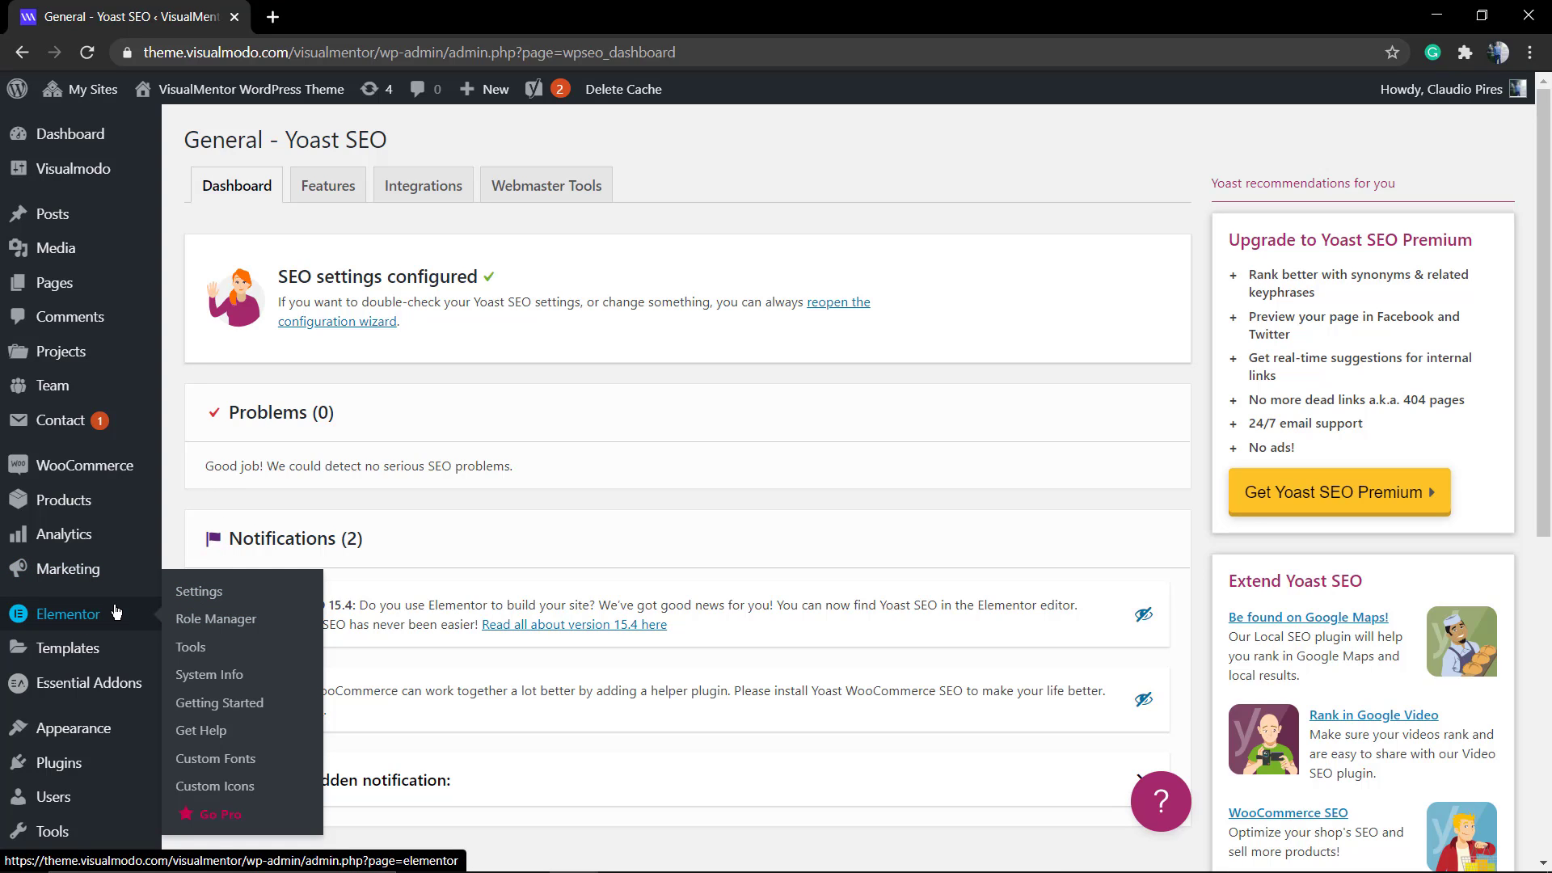
Step: Go to the Elementor plugin settings and open the live VisualMentor site in a new tab
click(68, 614)
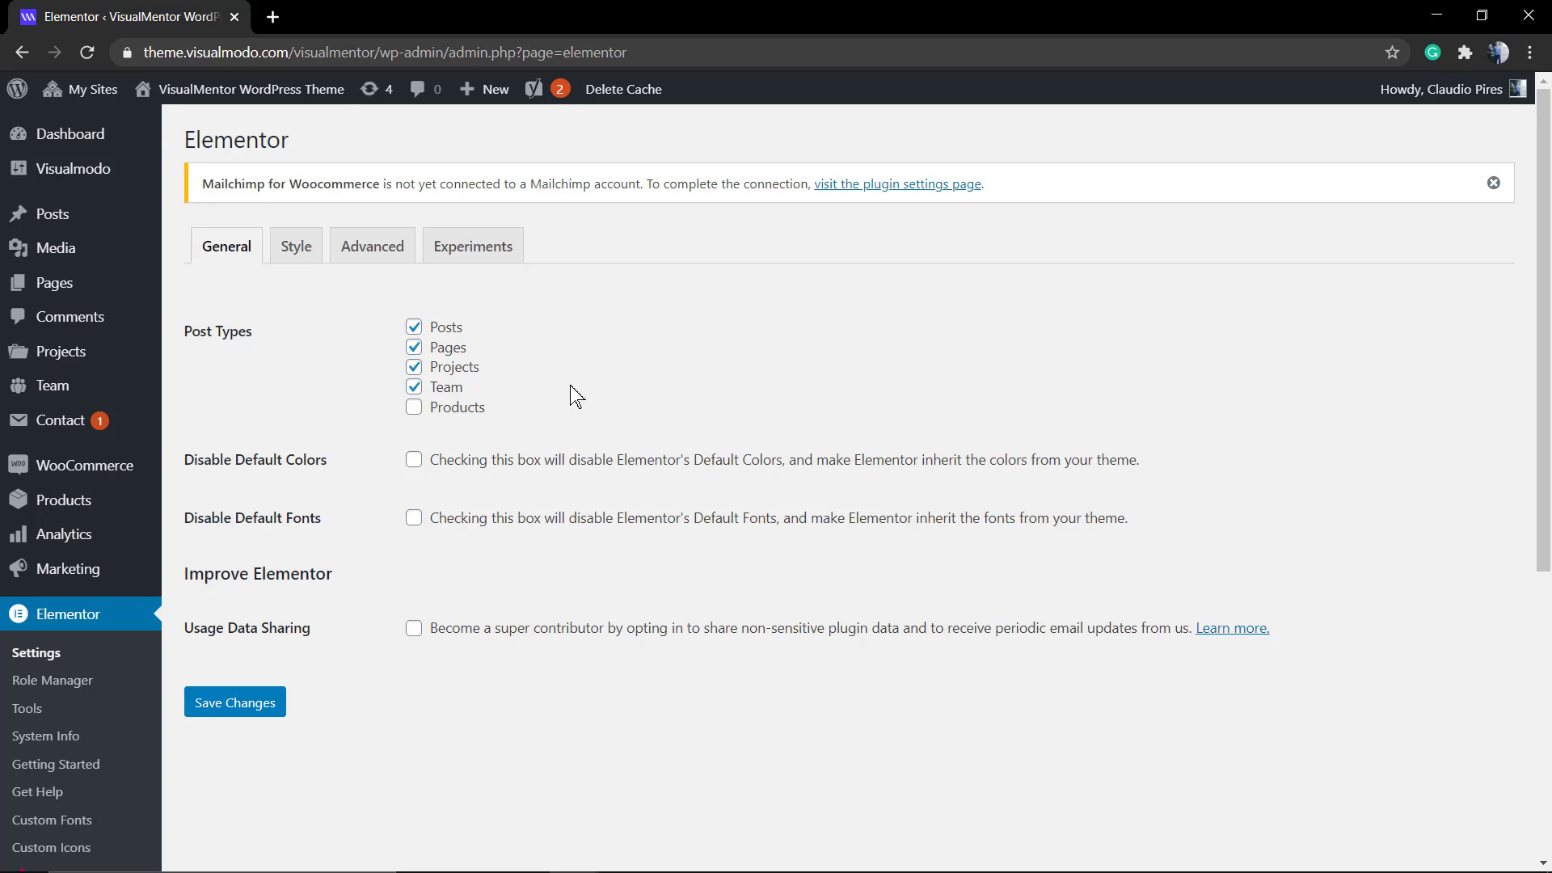
mouse_move(288, 433)
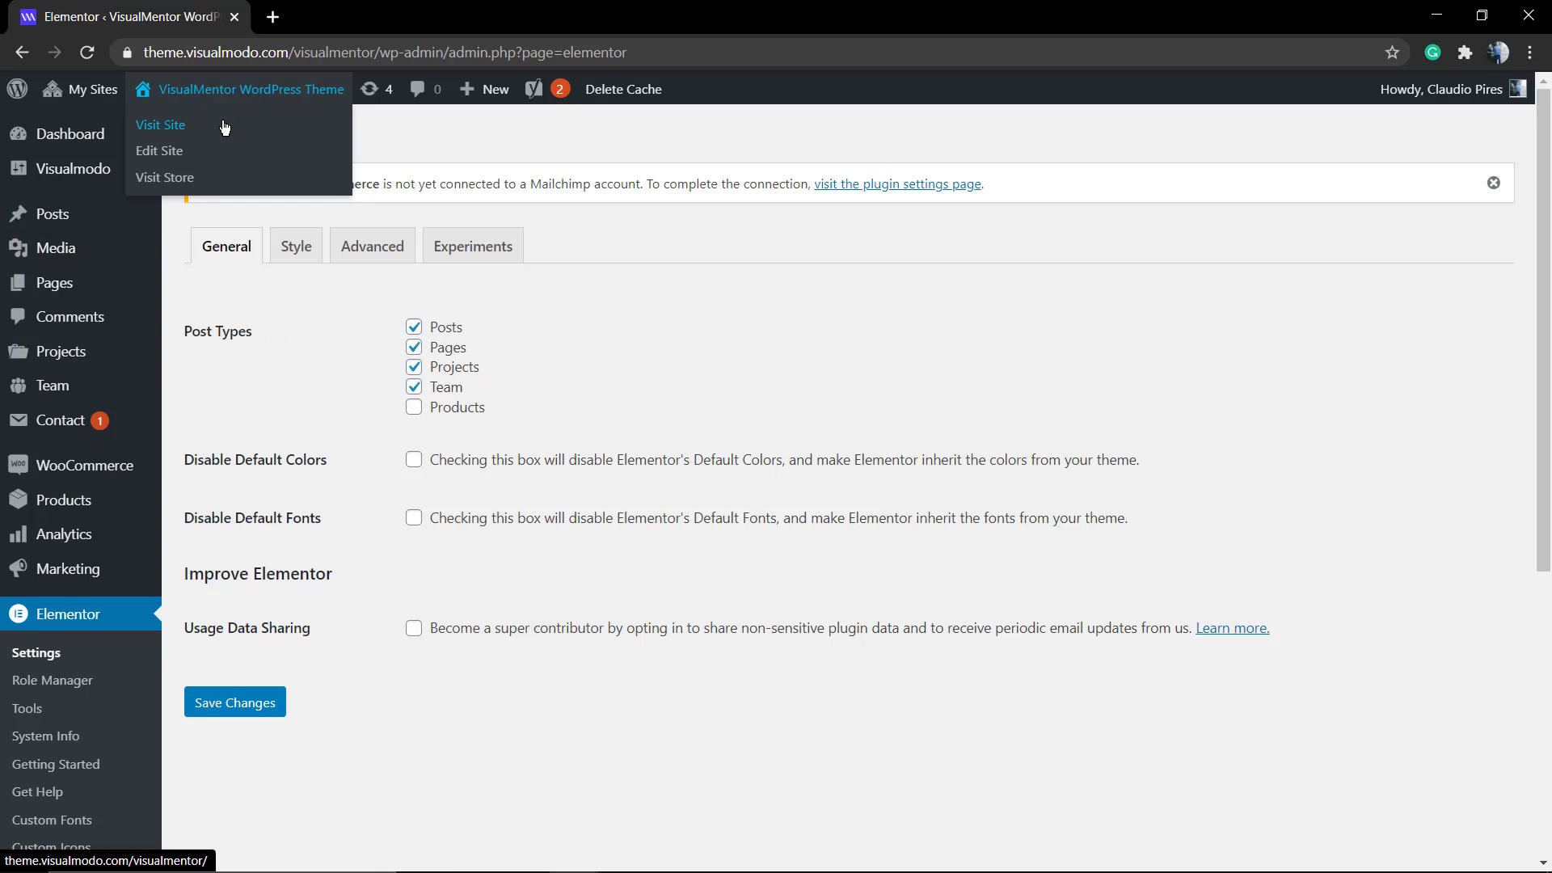
click(160, 124)
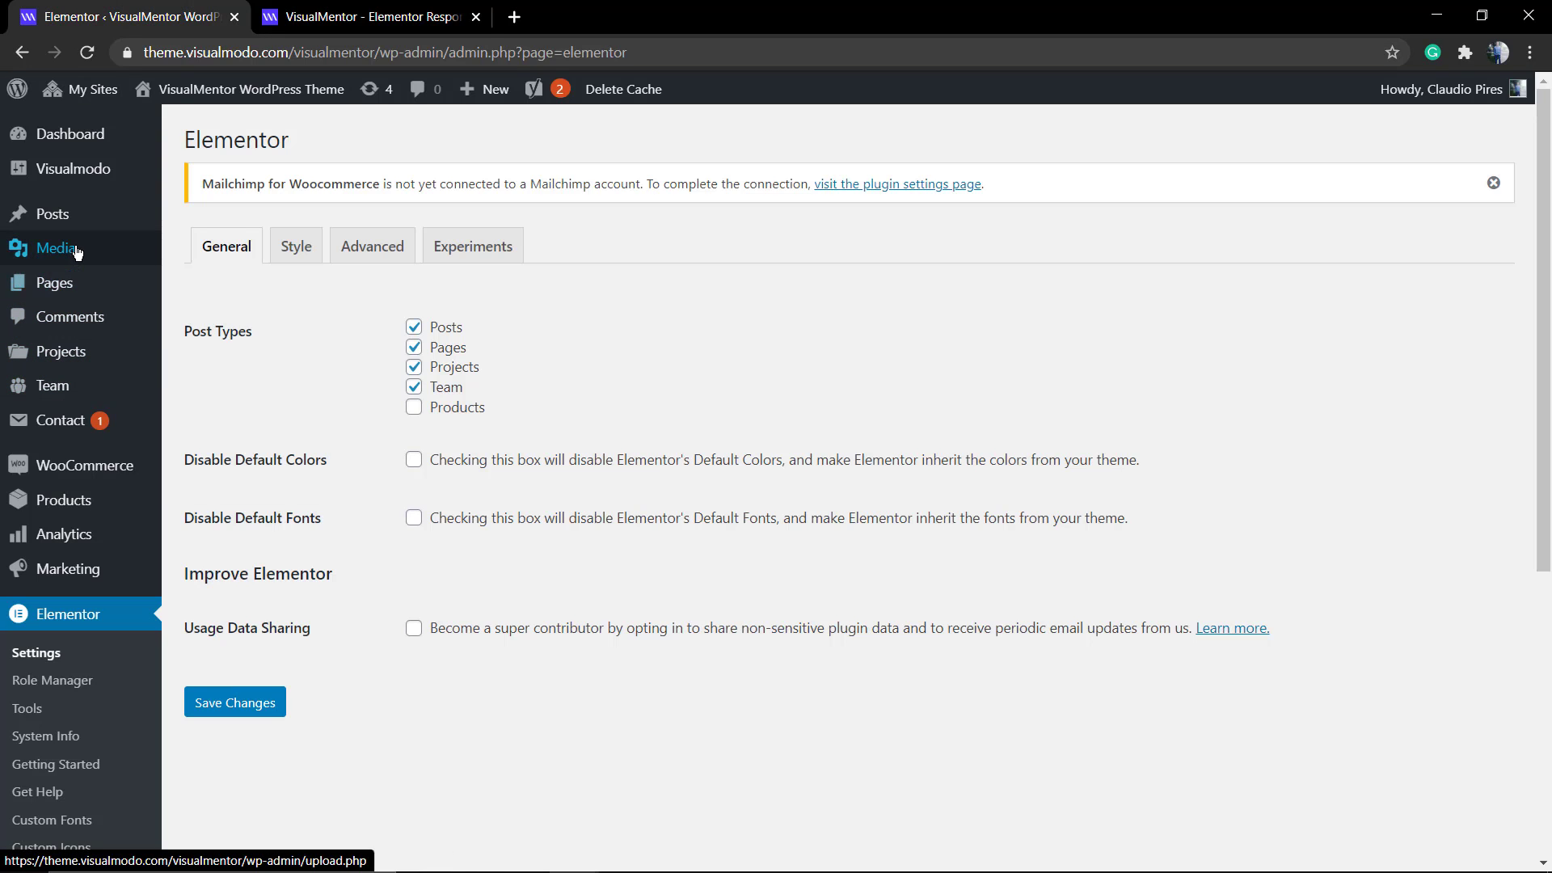
Step: From the Pages list, locate the Home front page and start editing it
click(55, 282)
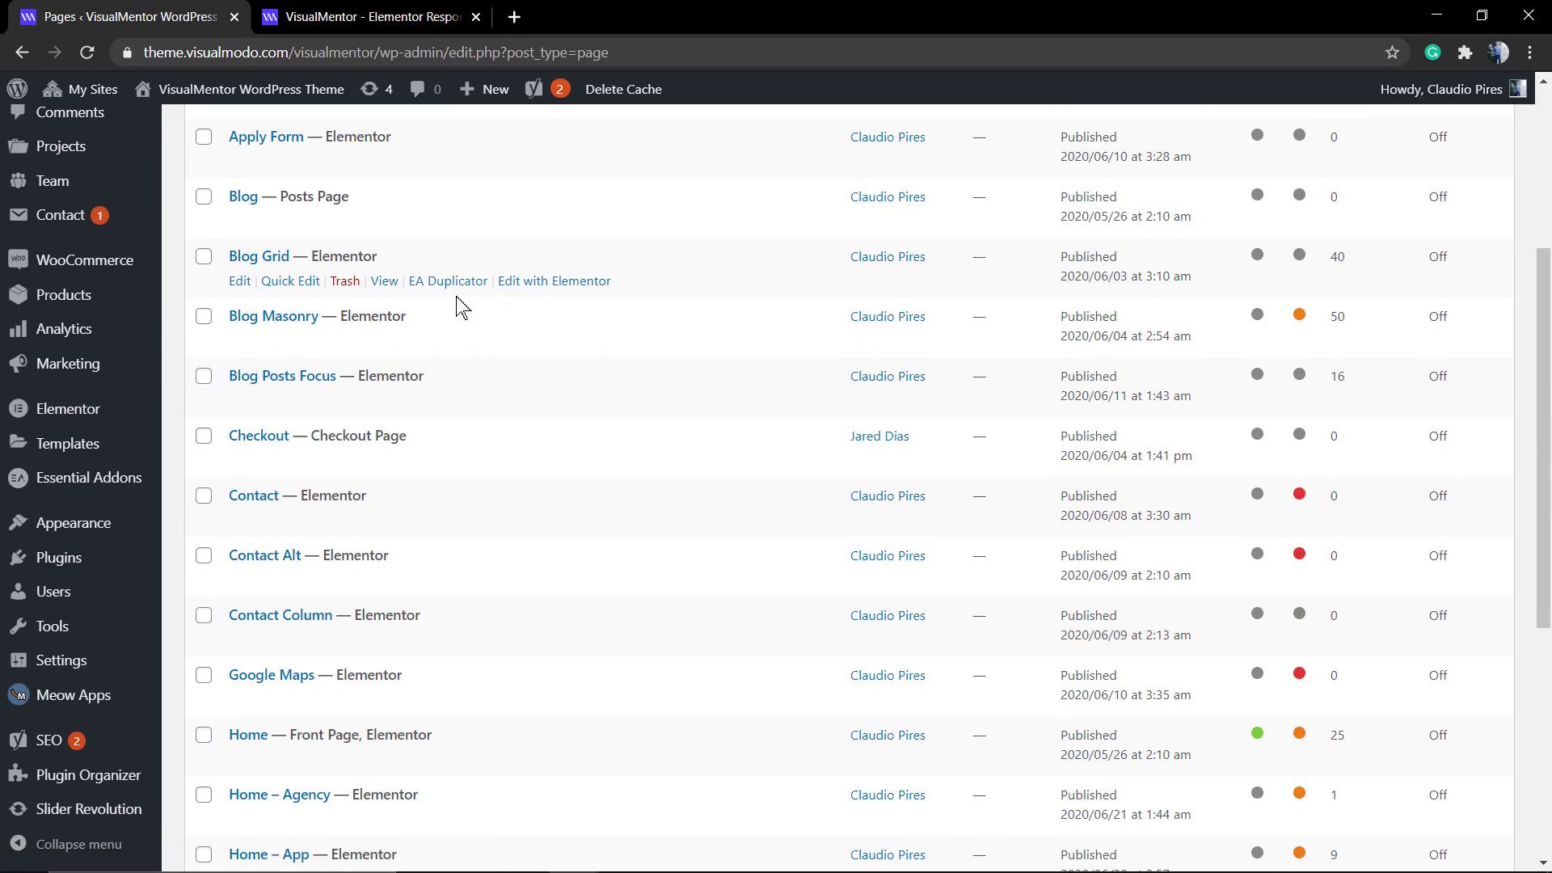
scroll(down, 3)
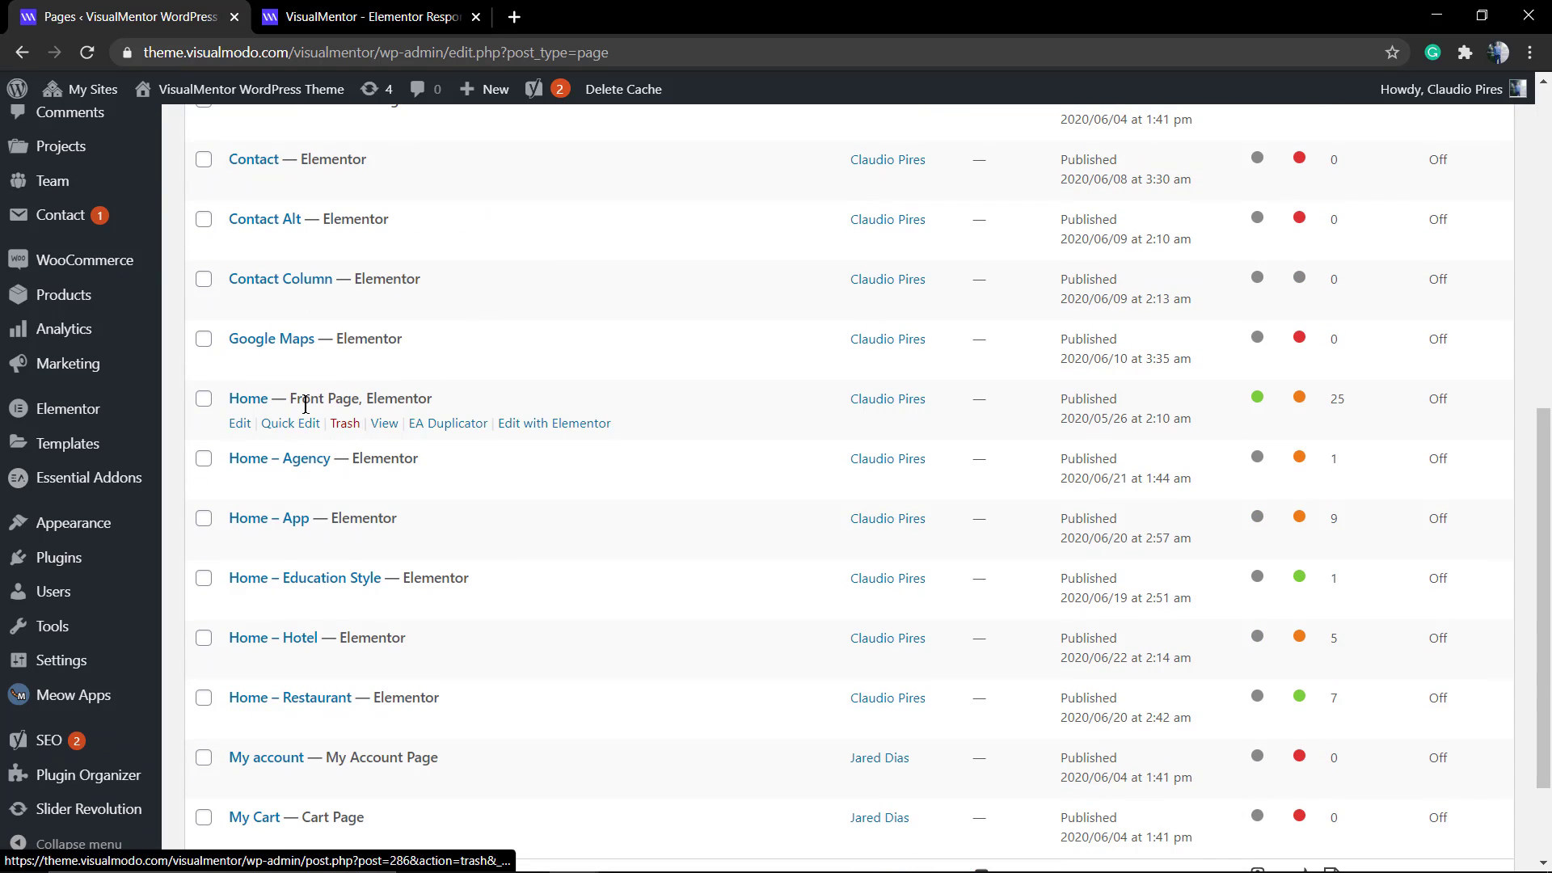
click(249, 397)
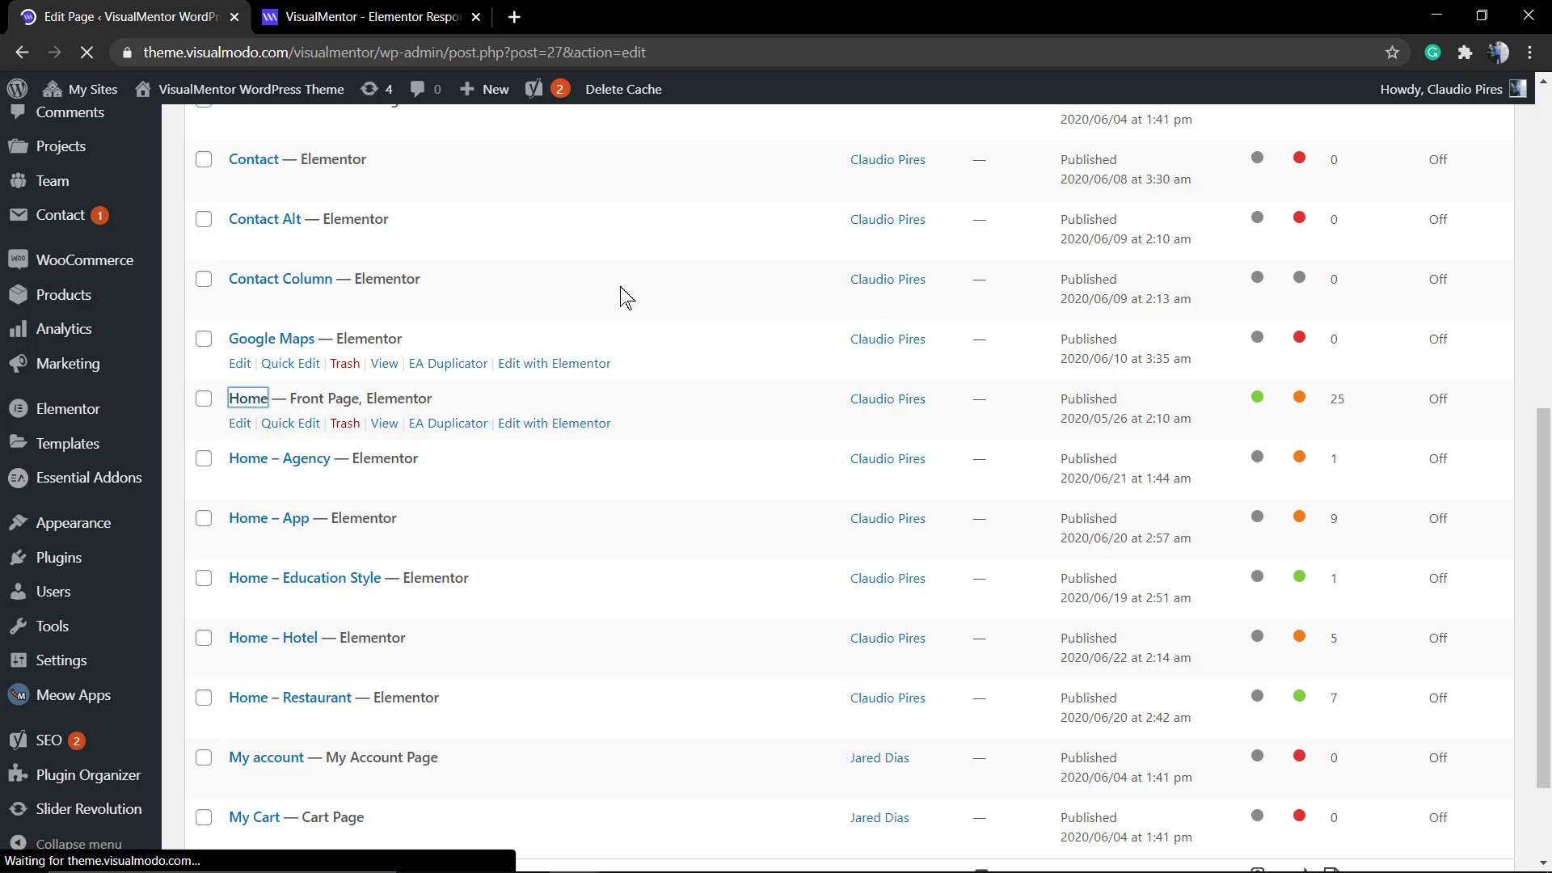
Step: Edit the Home page with Elementor and show the editor's settings and extras menu
click(239, 421)
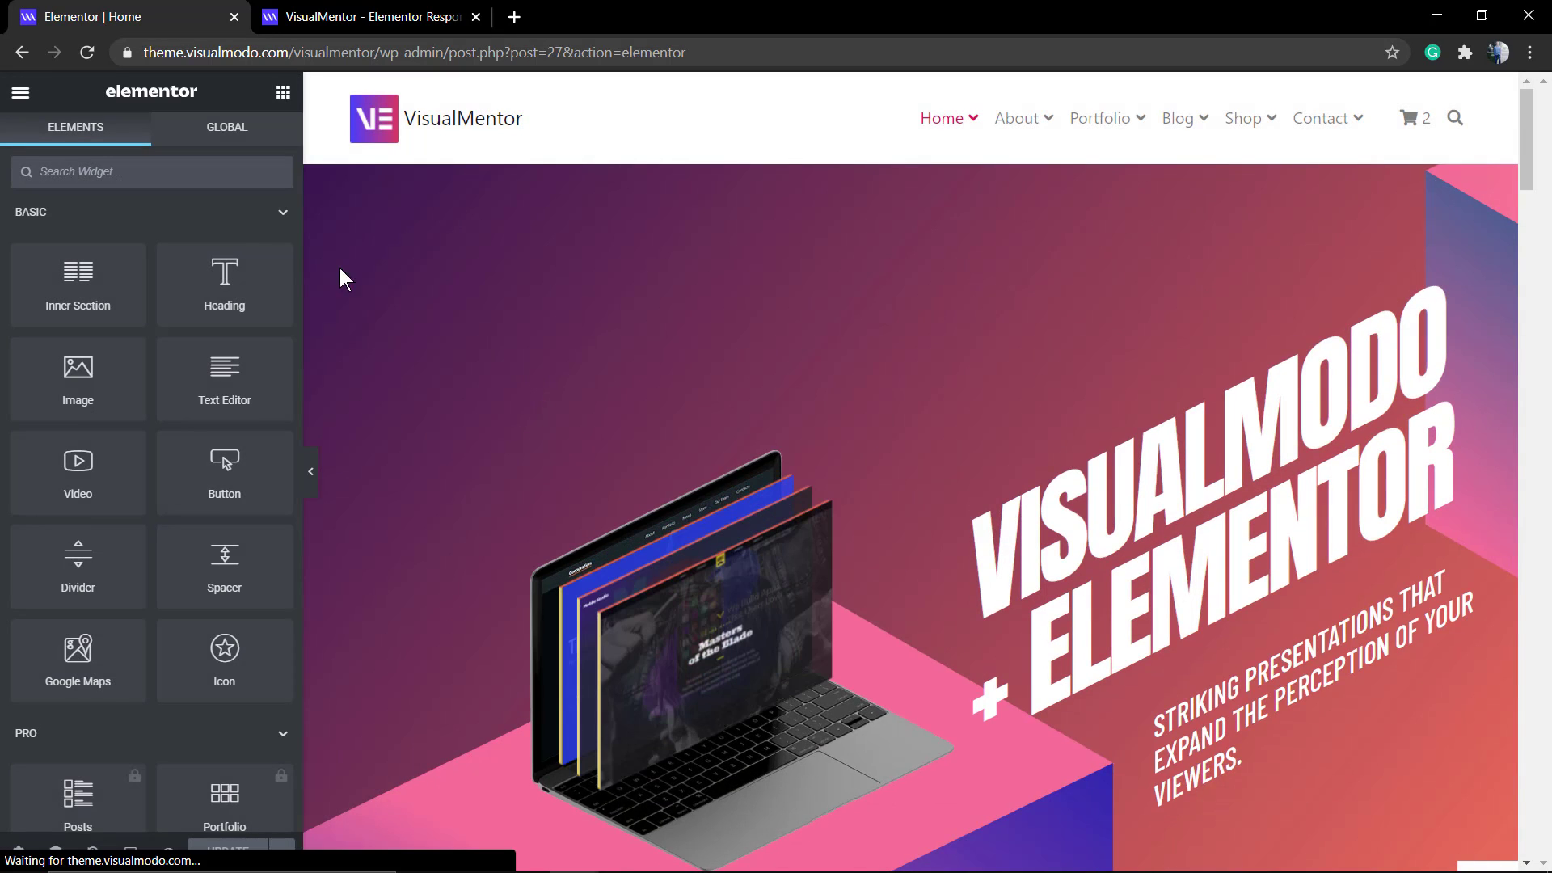
click(19, 90)
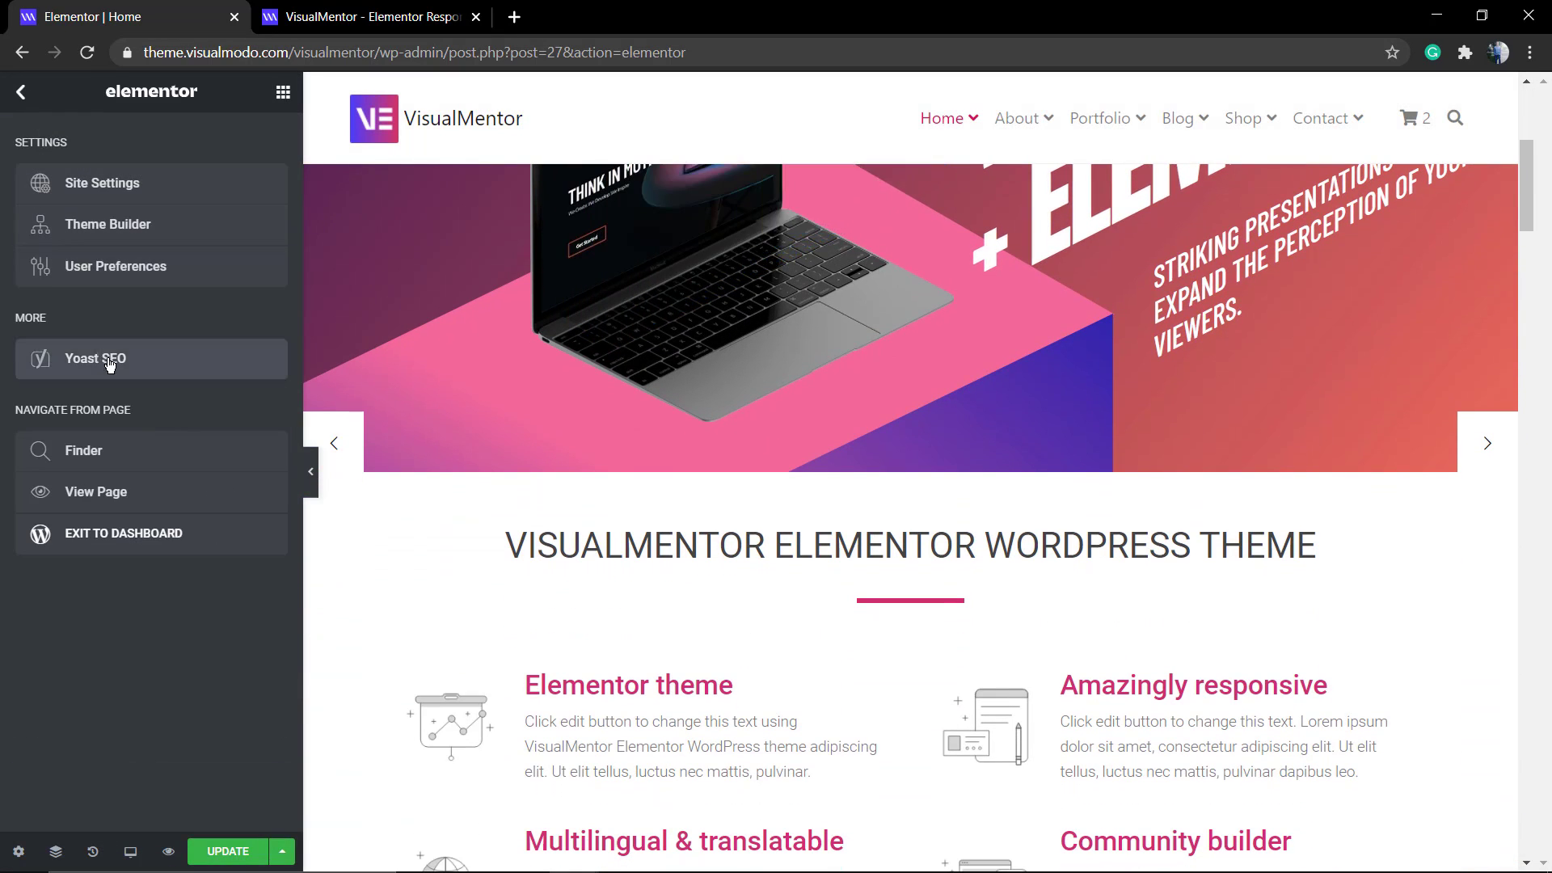
Step: Show the Home page's Yoast SEO settings with the analysis expanded to eleven good results
click(95, 359)
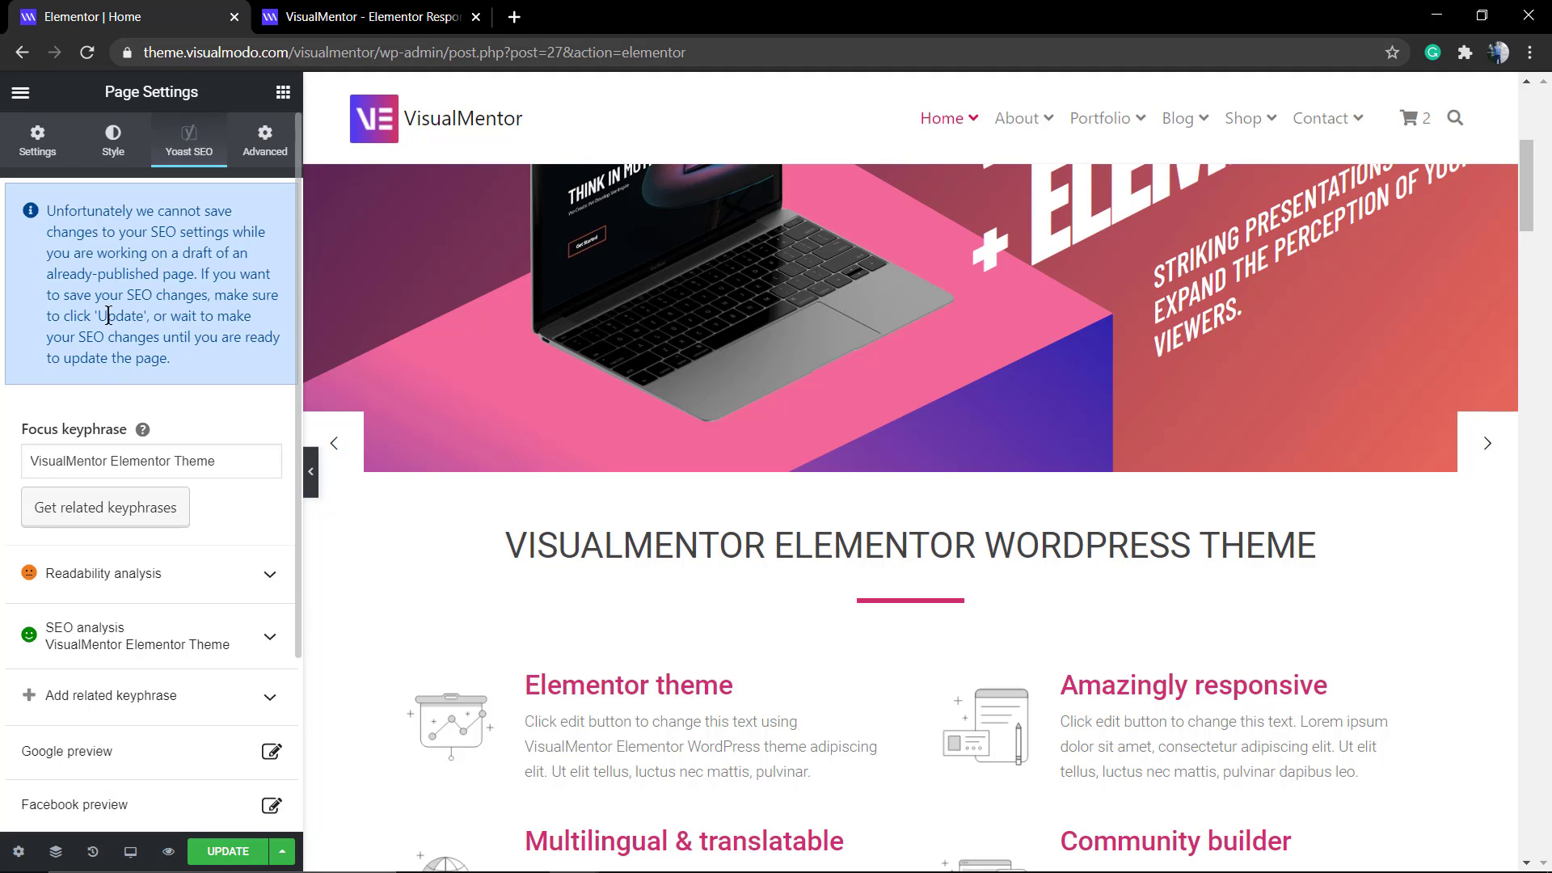
click(20, 92)
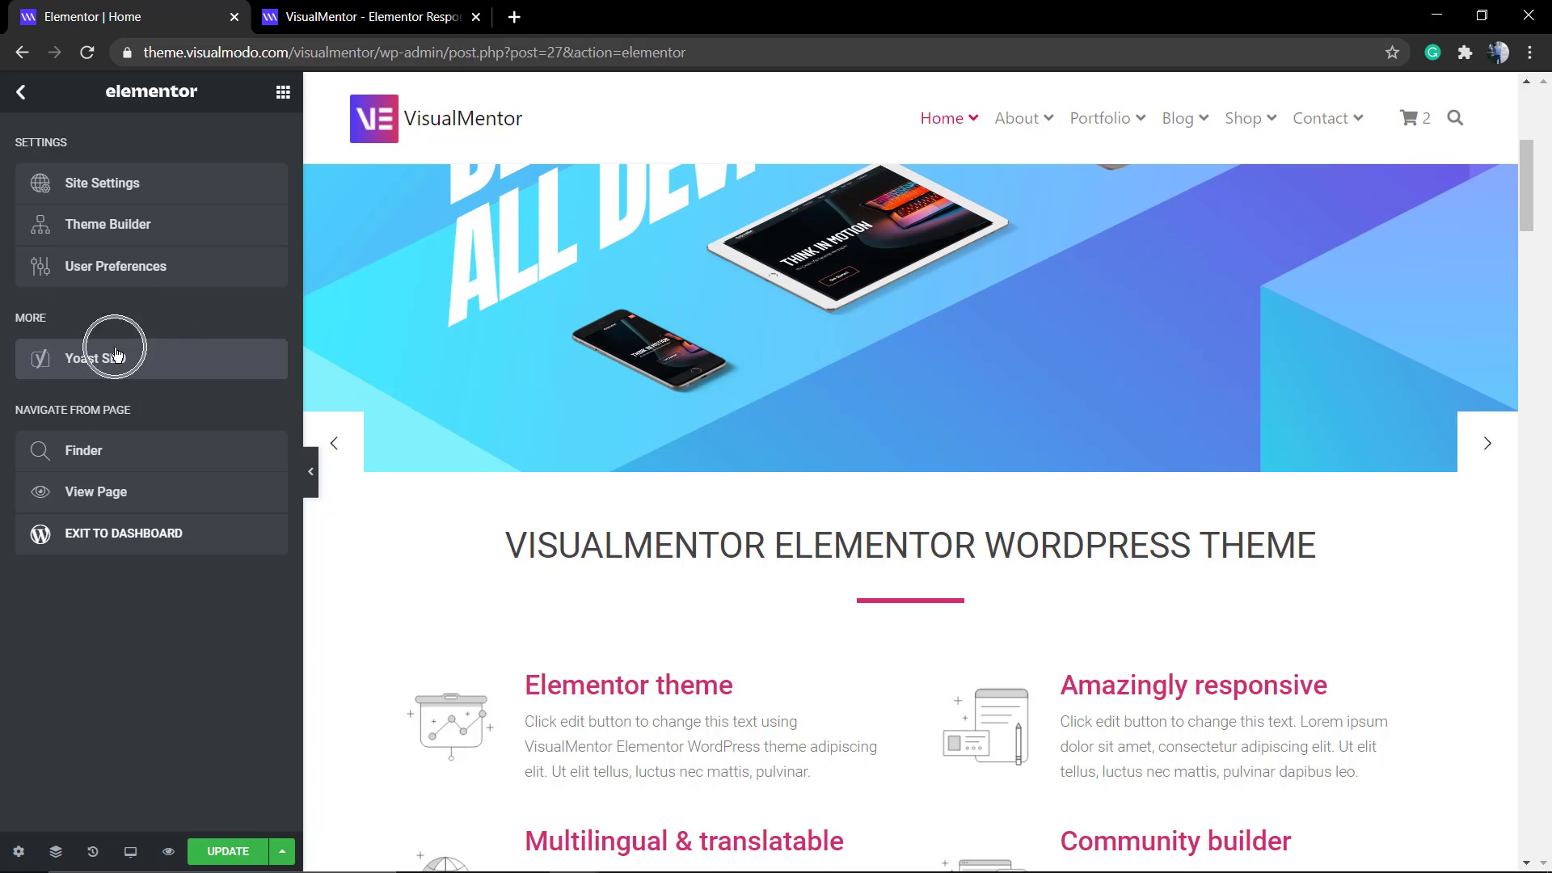
click(103, 359)
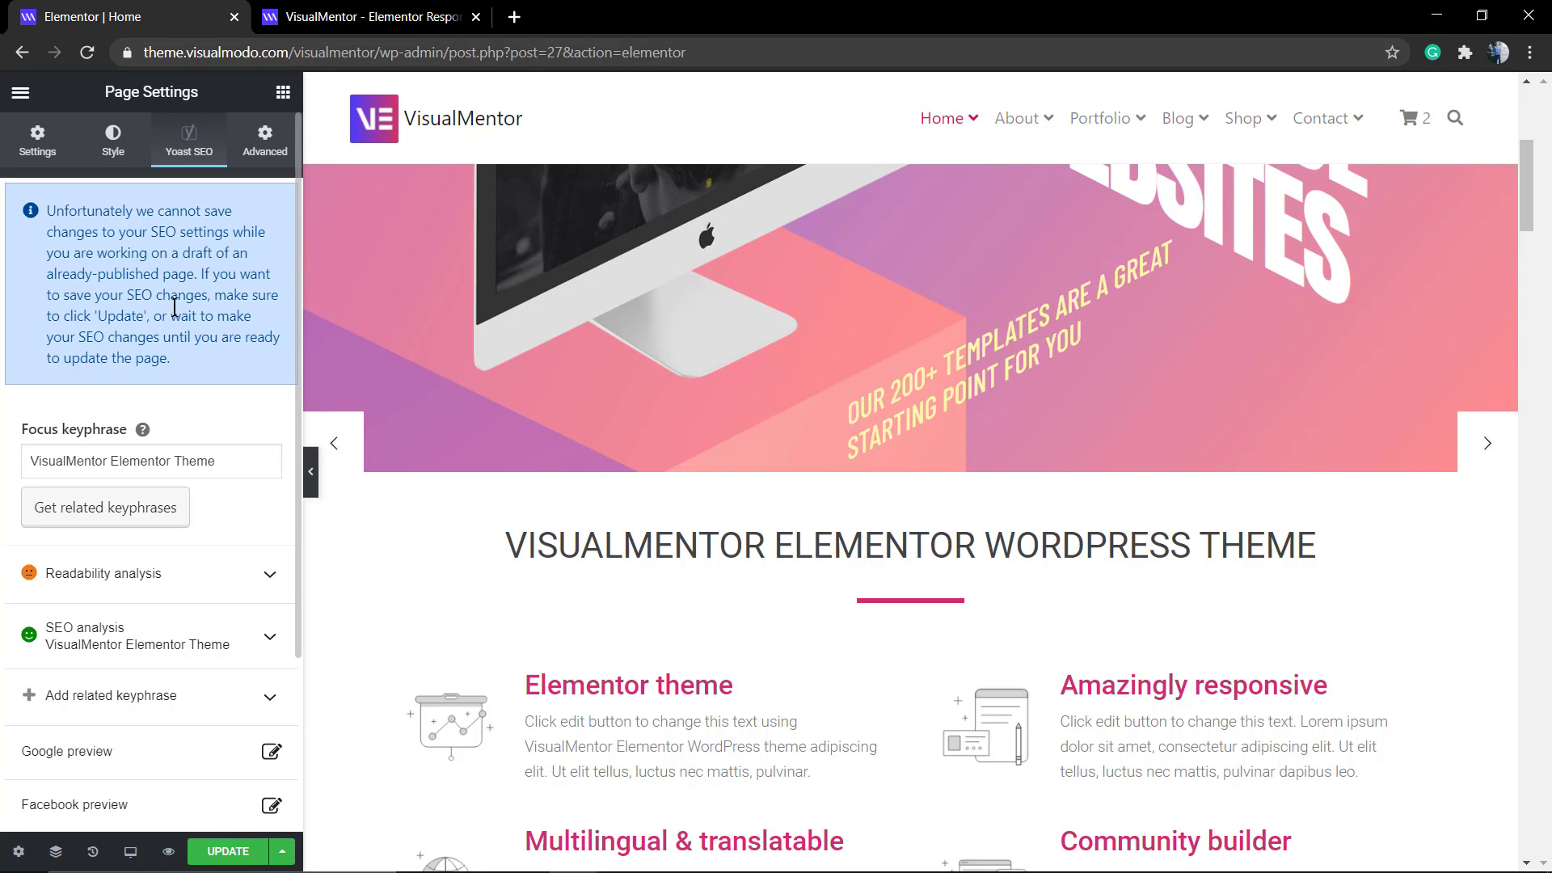
scroll(down, 3)
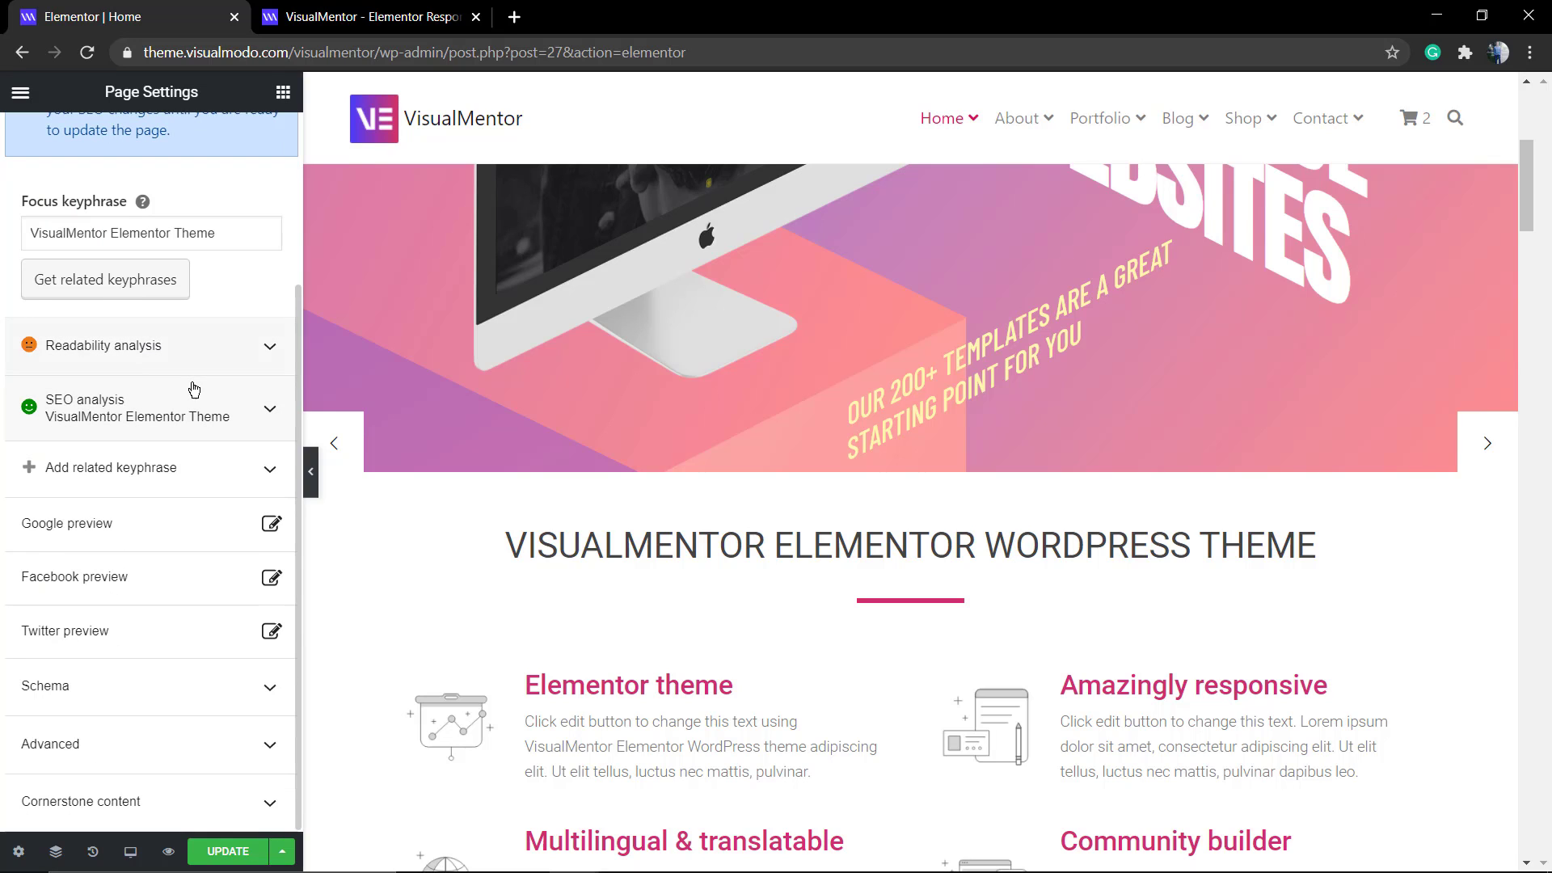
mouse_move(145, 359)
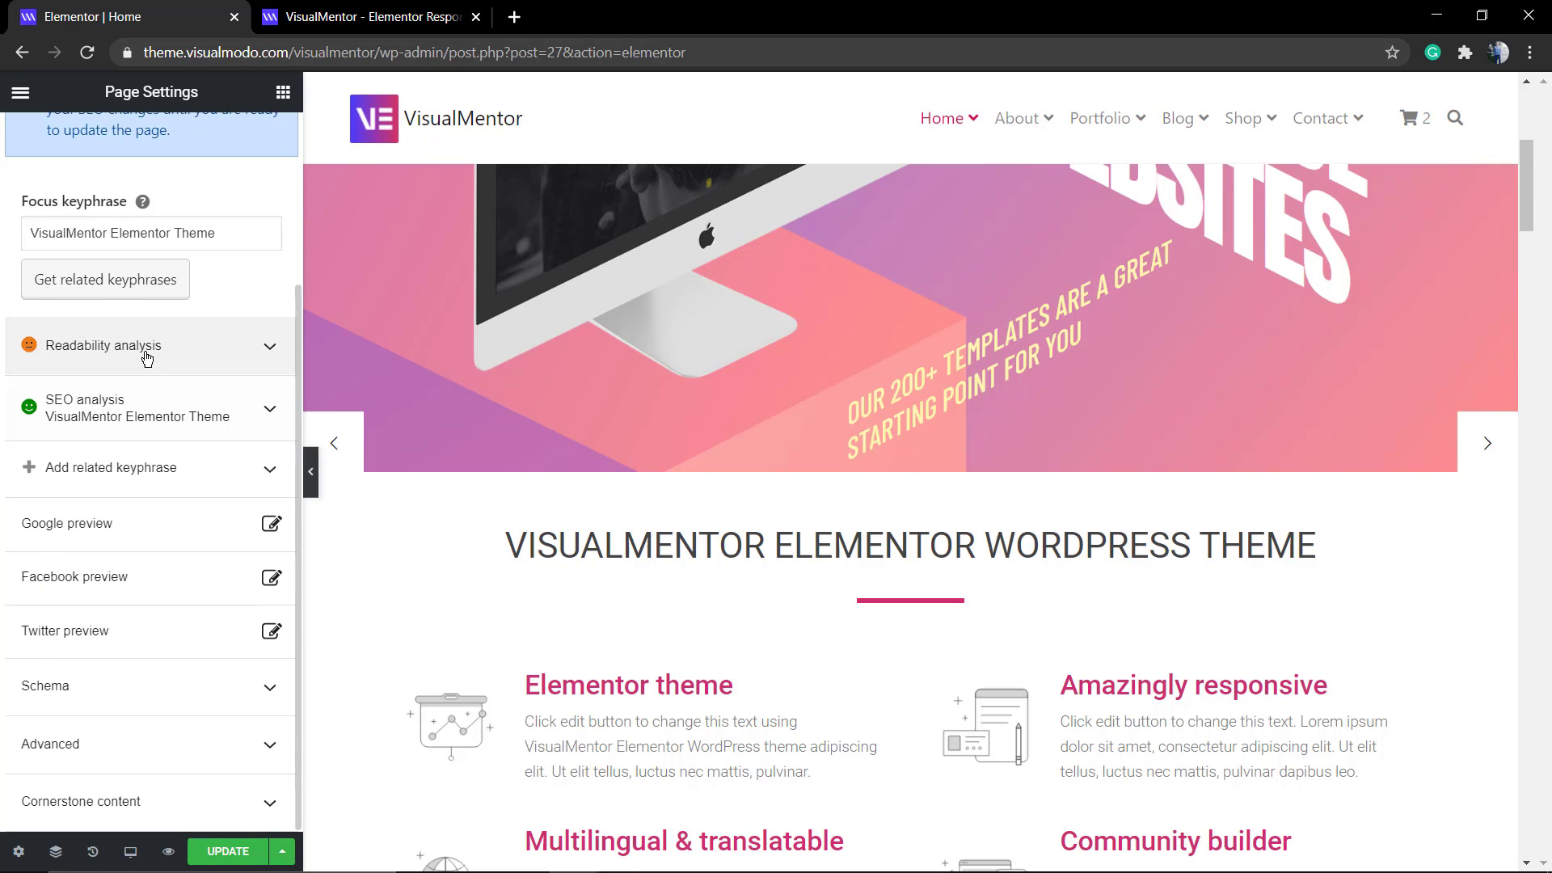
click(103, 345)
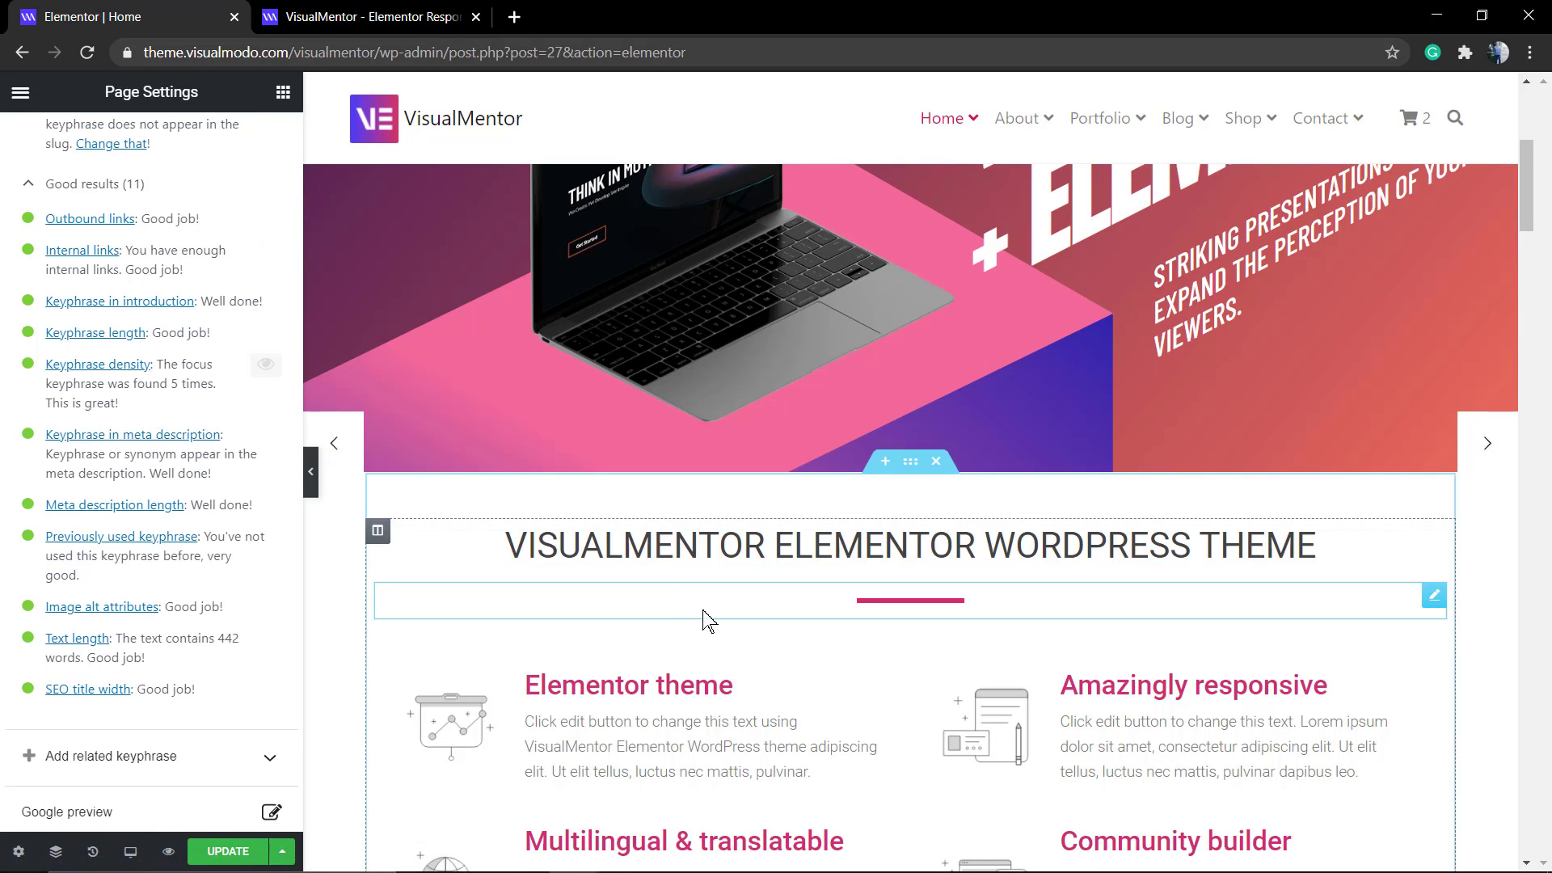
scroll(down, 3)
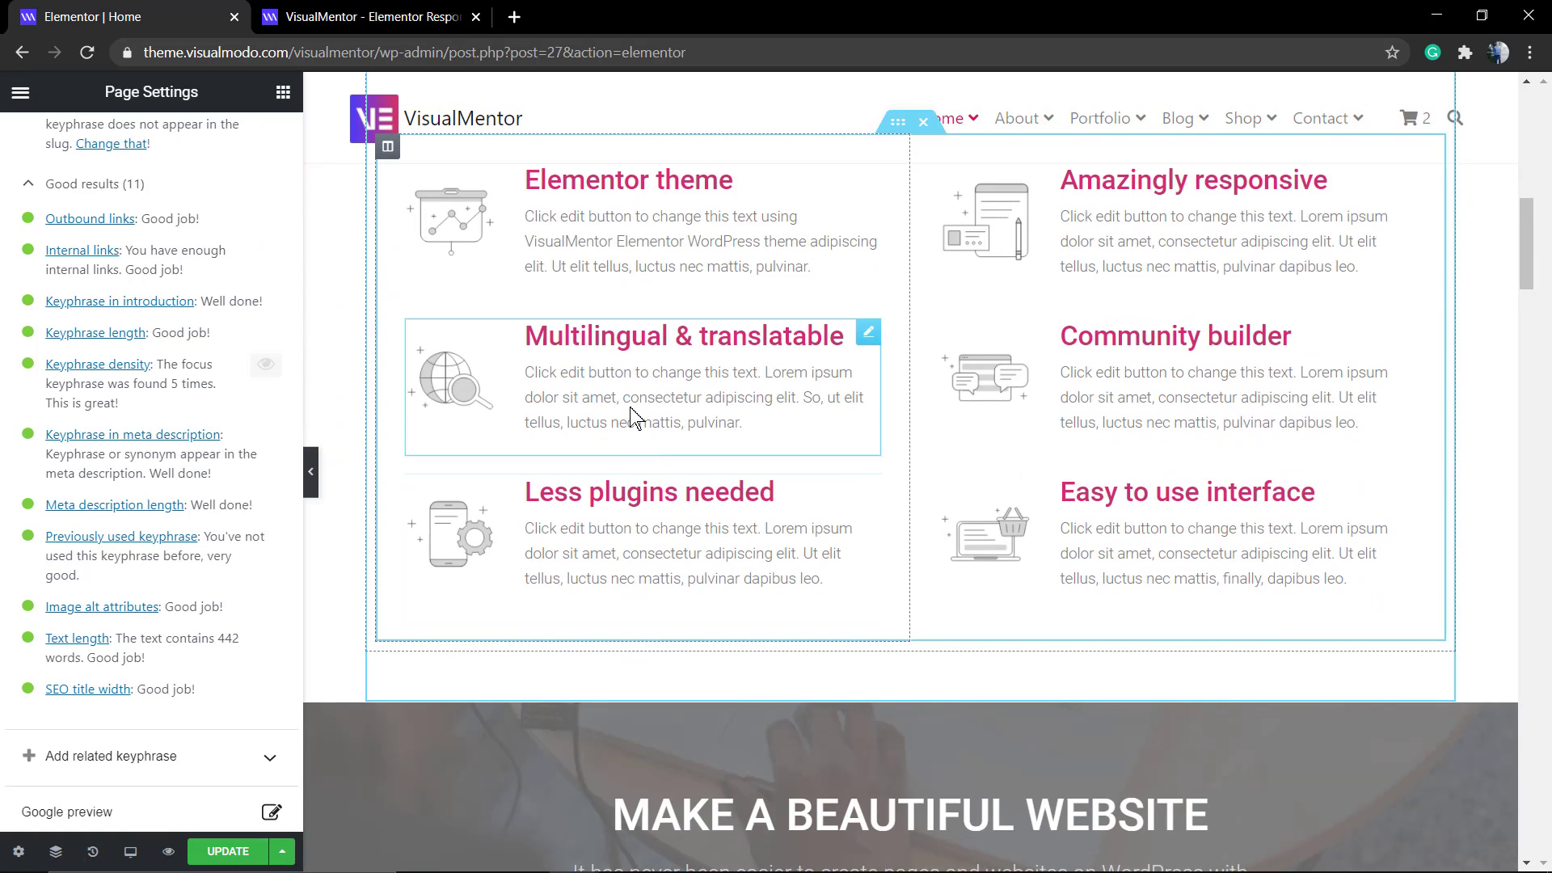
click(868, 332)
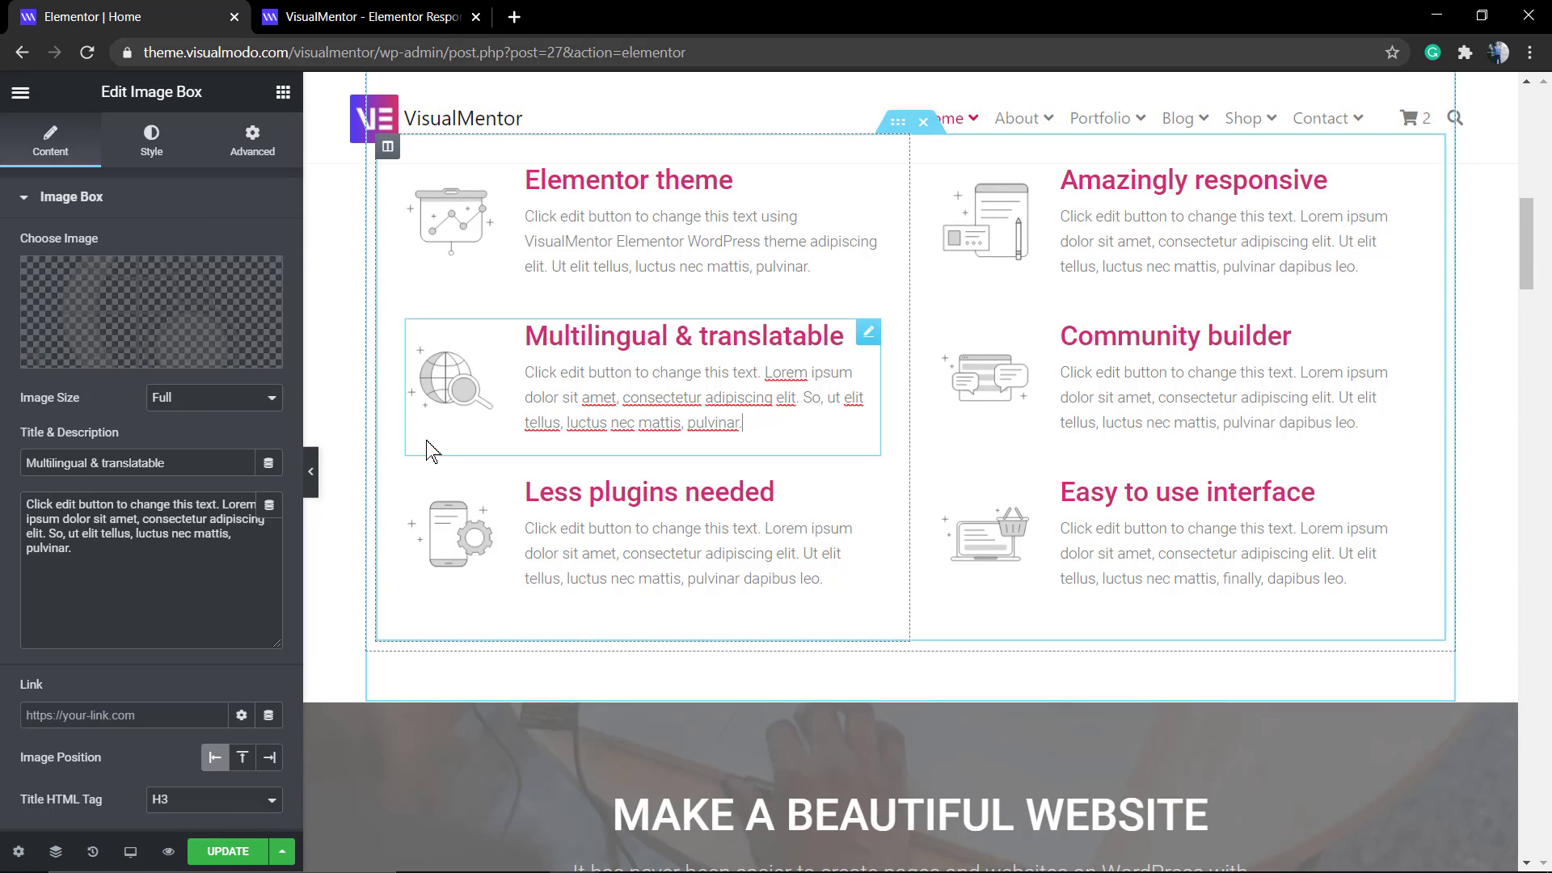
click(20, 92)
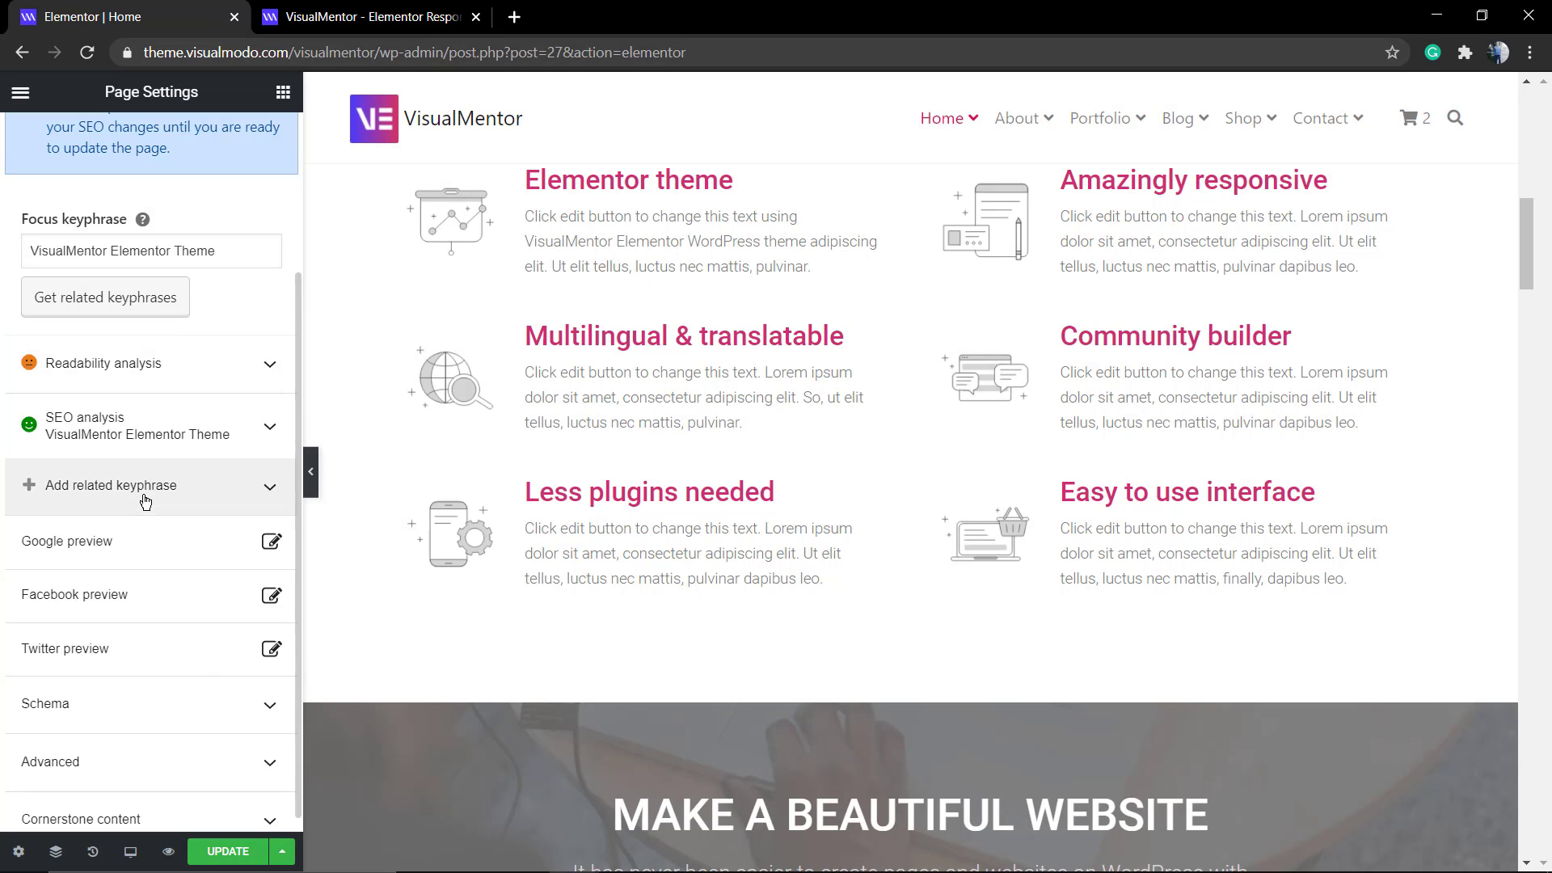
Step: Expand the SEO analysis for 'VisualMentor Elementor Theme' and review its problems, improvements and good results
click(84, 426)
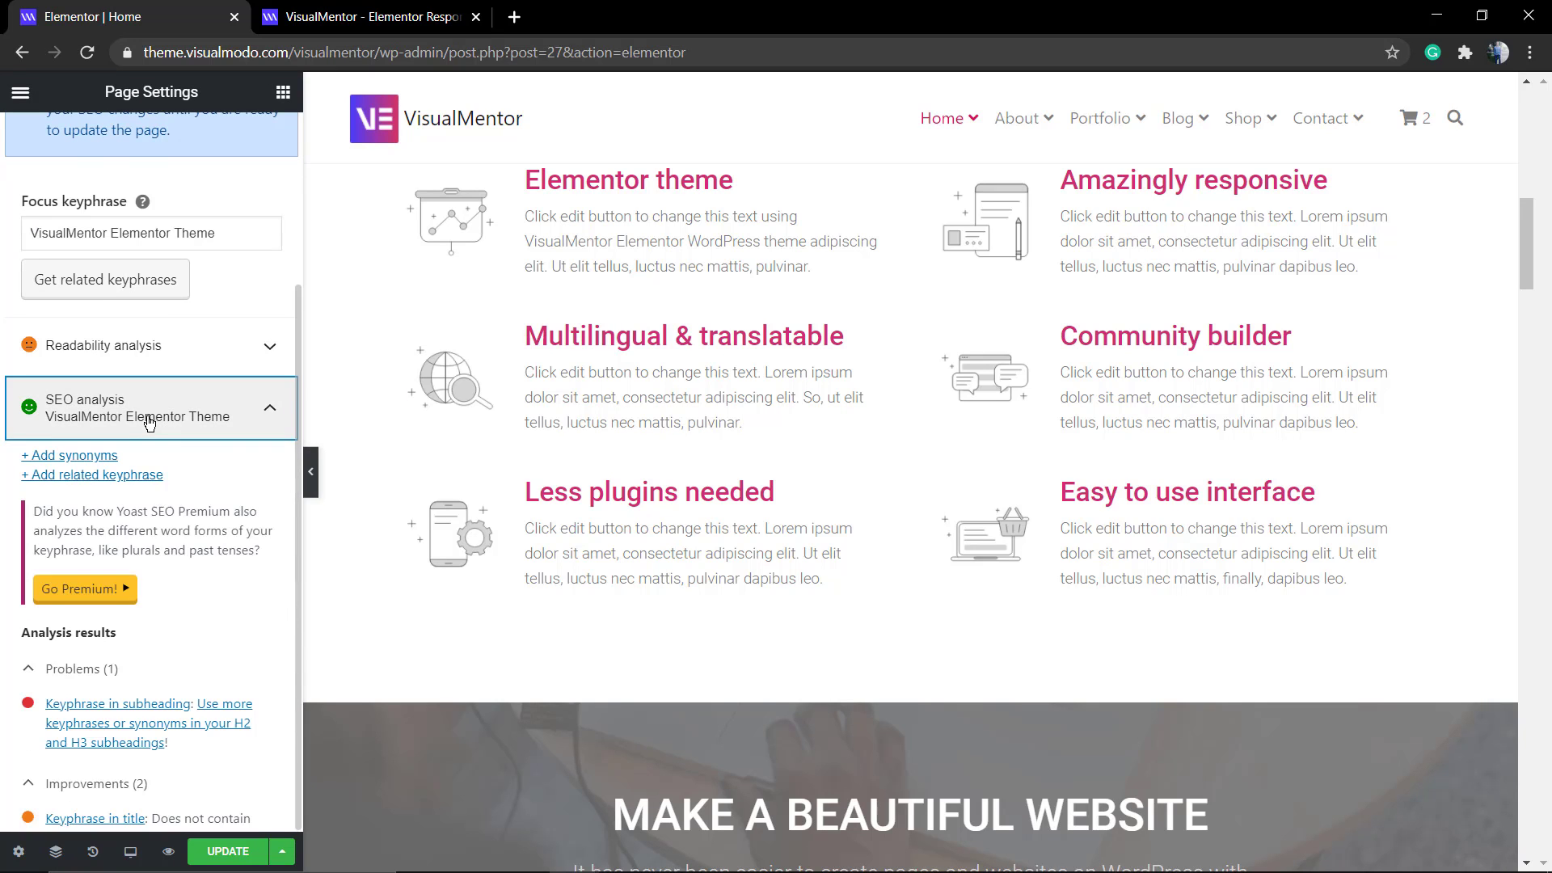
scroll(down, 3)
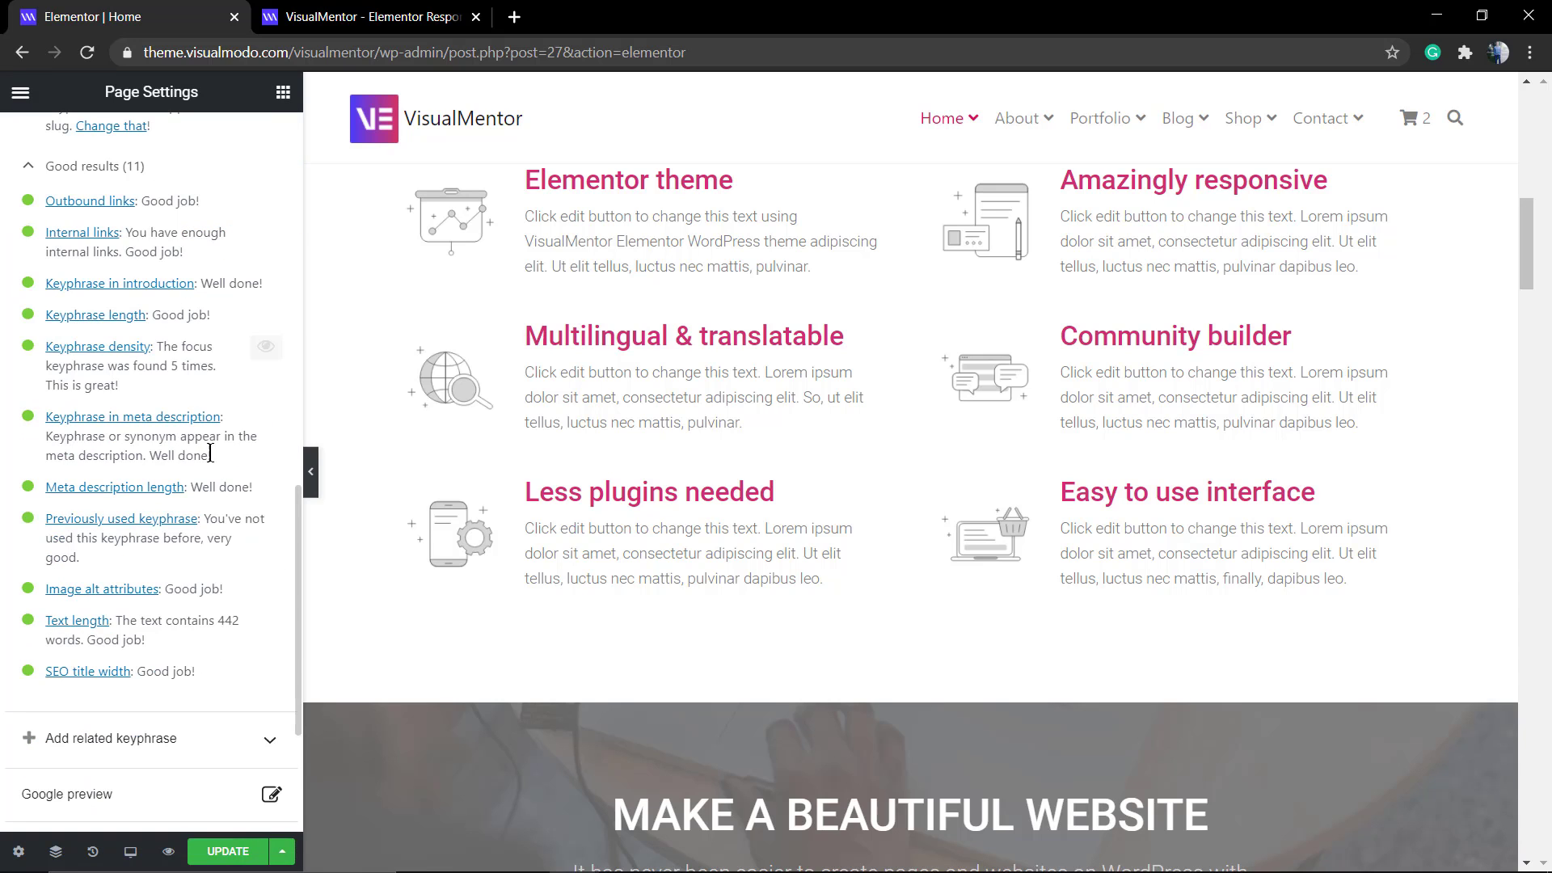
click(187, 139)
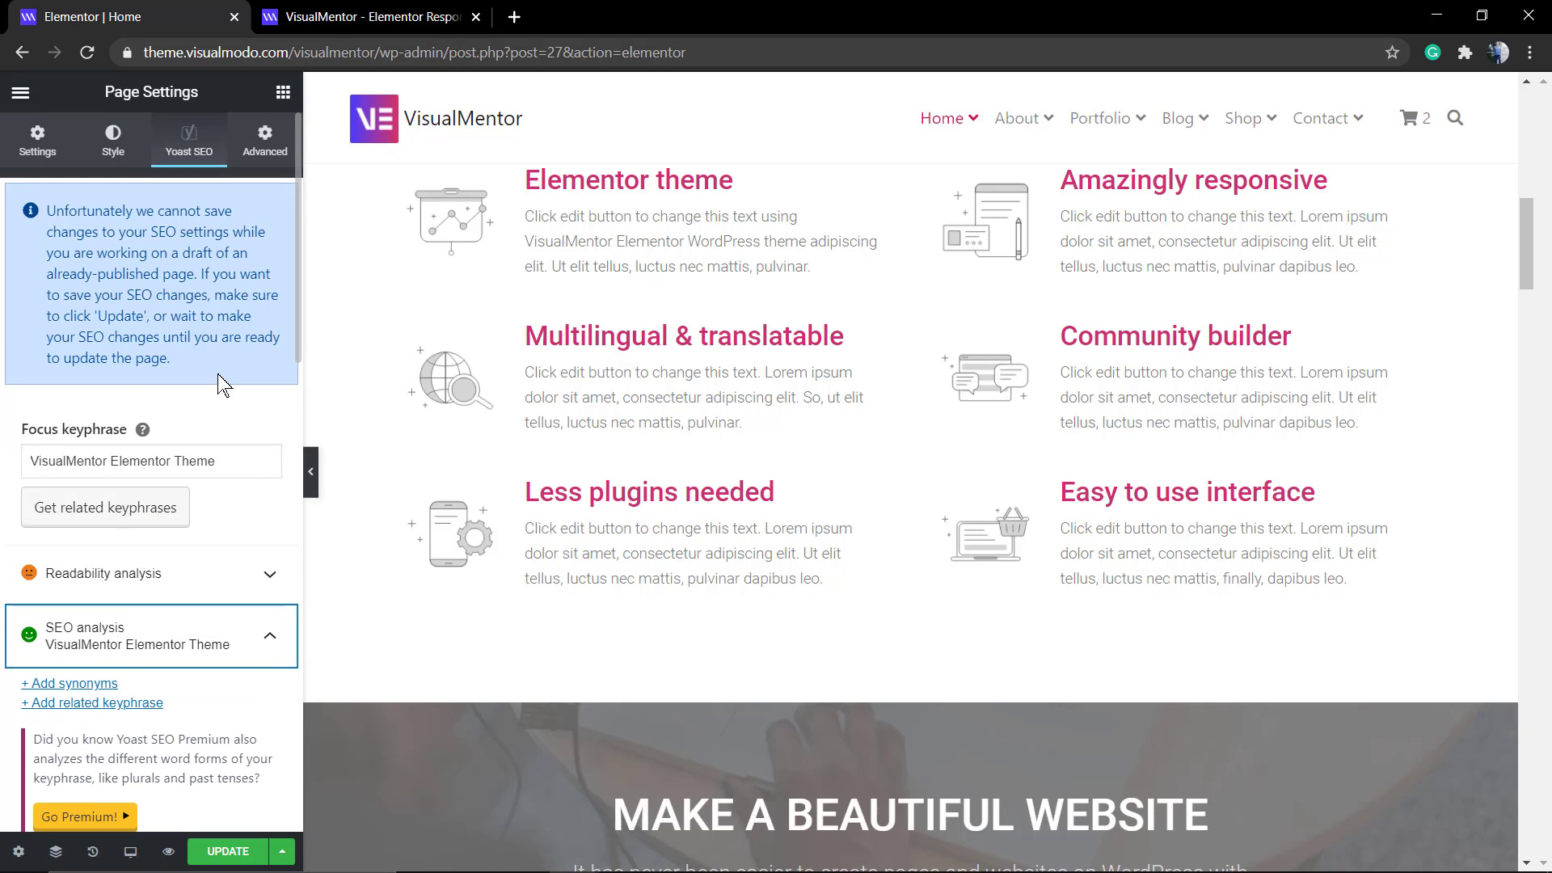
scroll(down, 3)
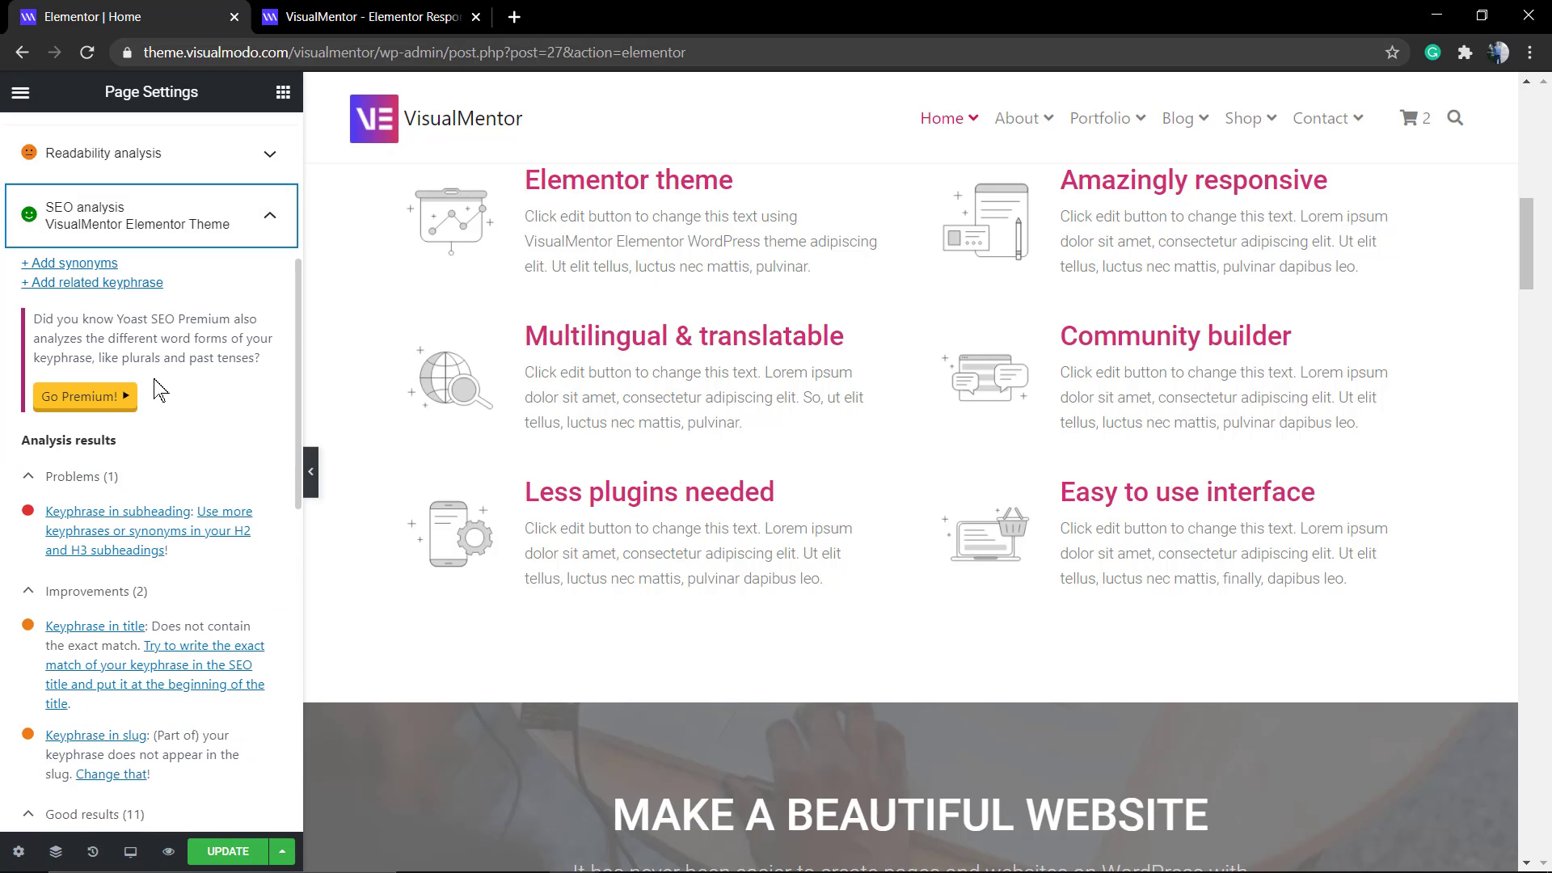
scroll(down, 3)
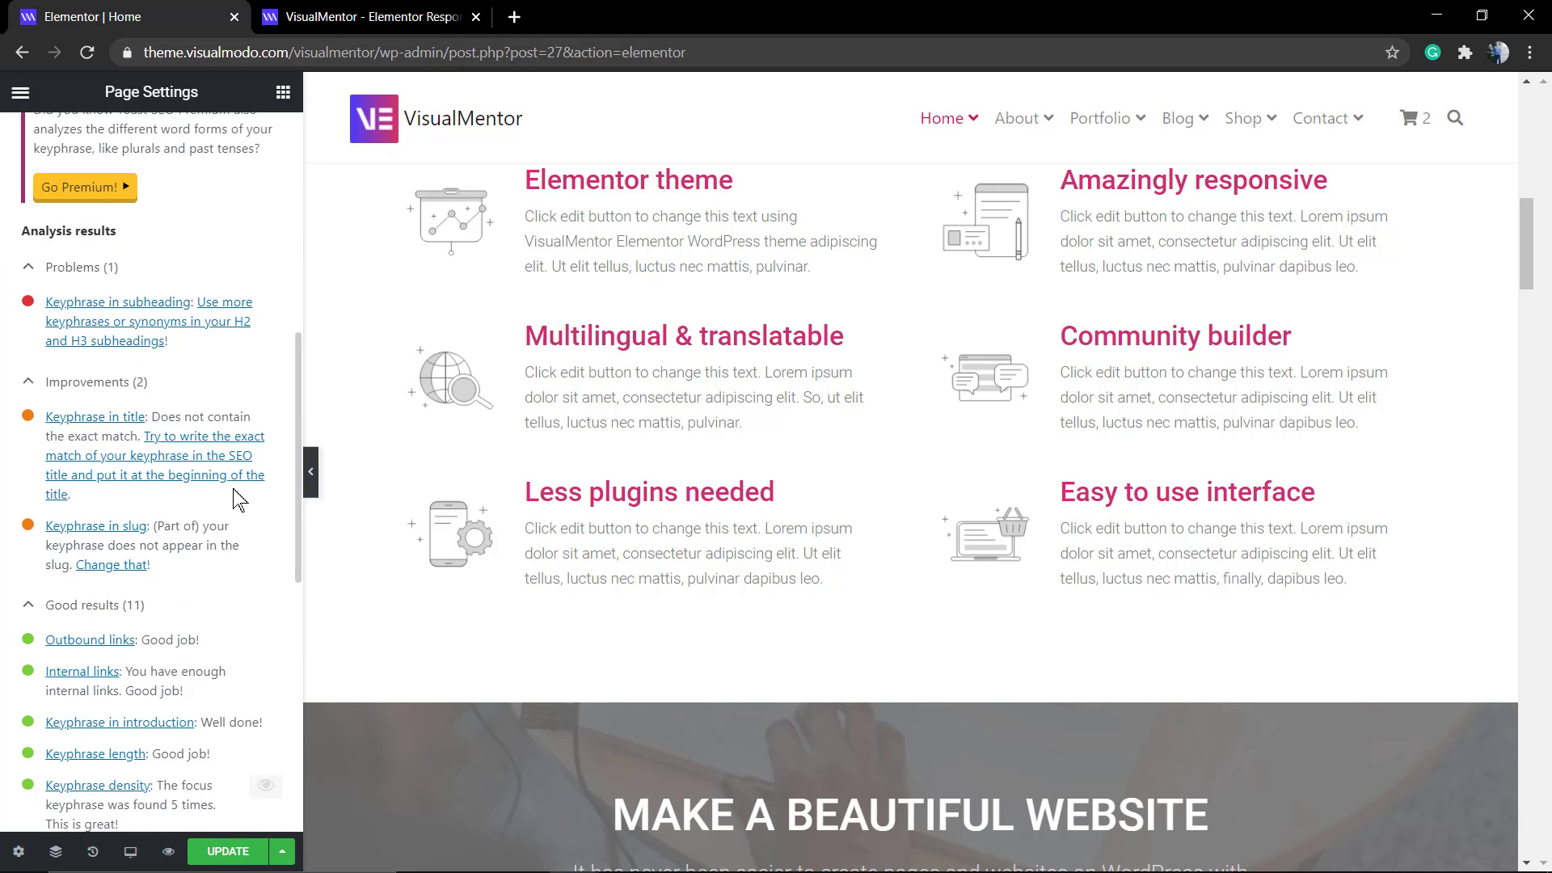
scroll(down, 3)
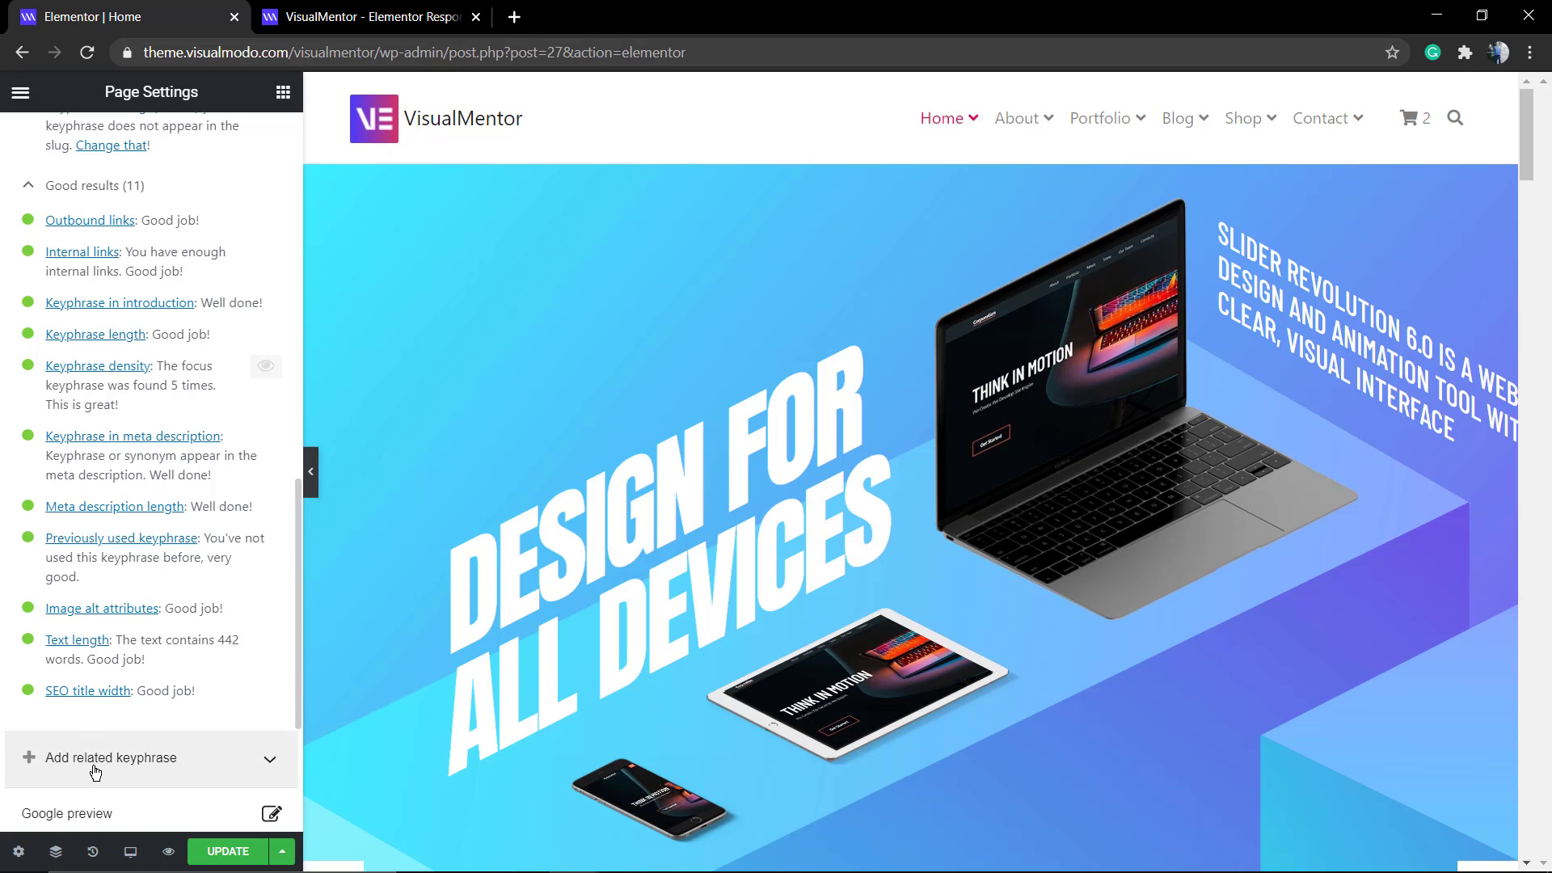
Step: Expand and collapse the Add related keyphrase section below the analysis
click(113, 756)
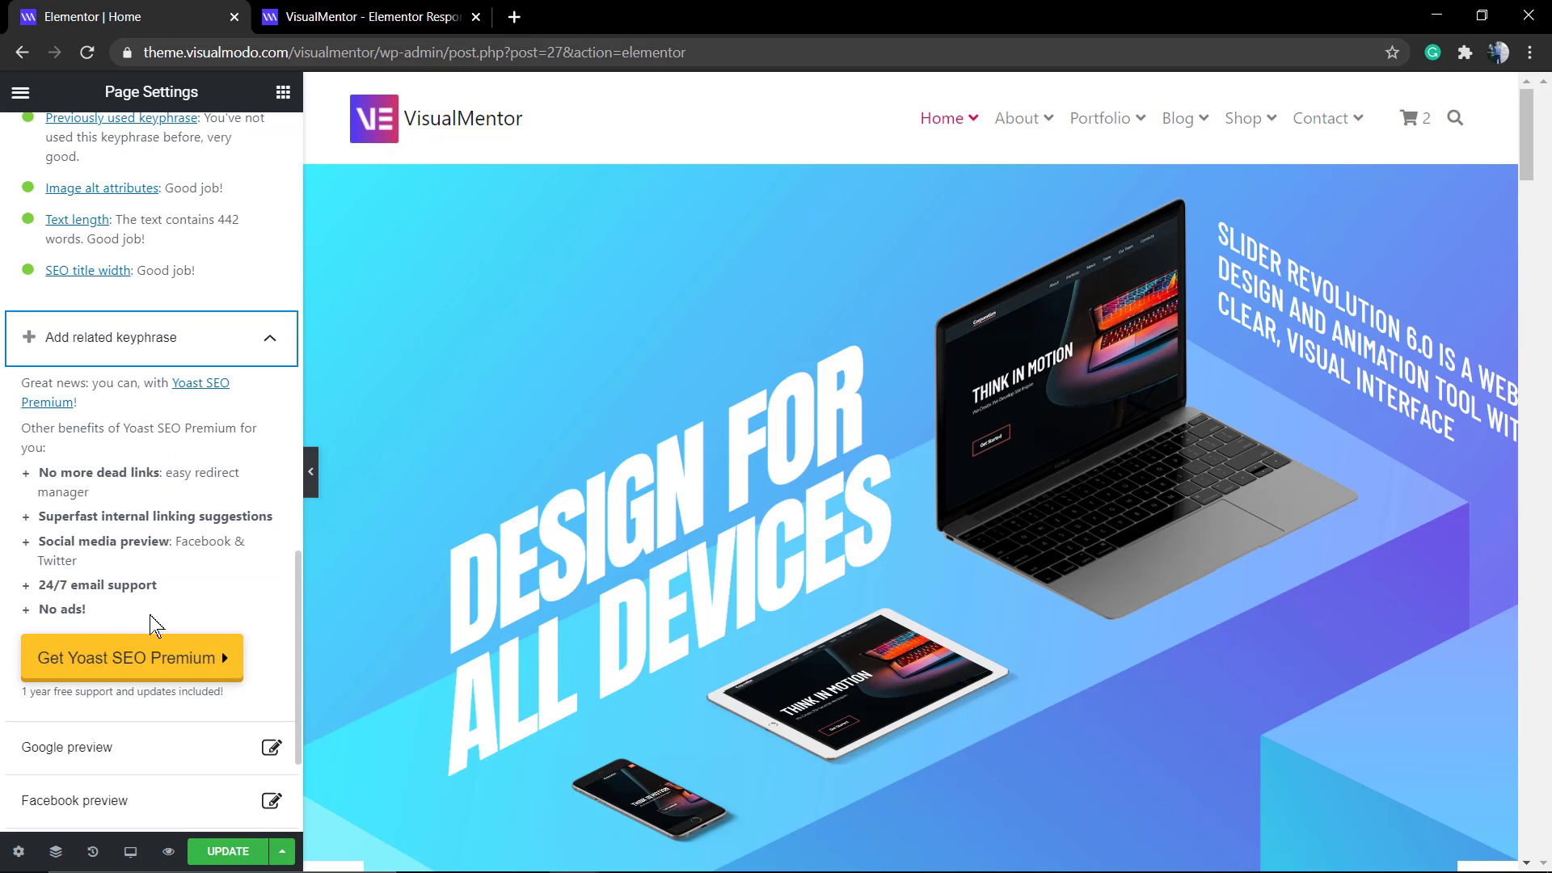
click(151, 338)
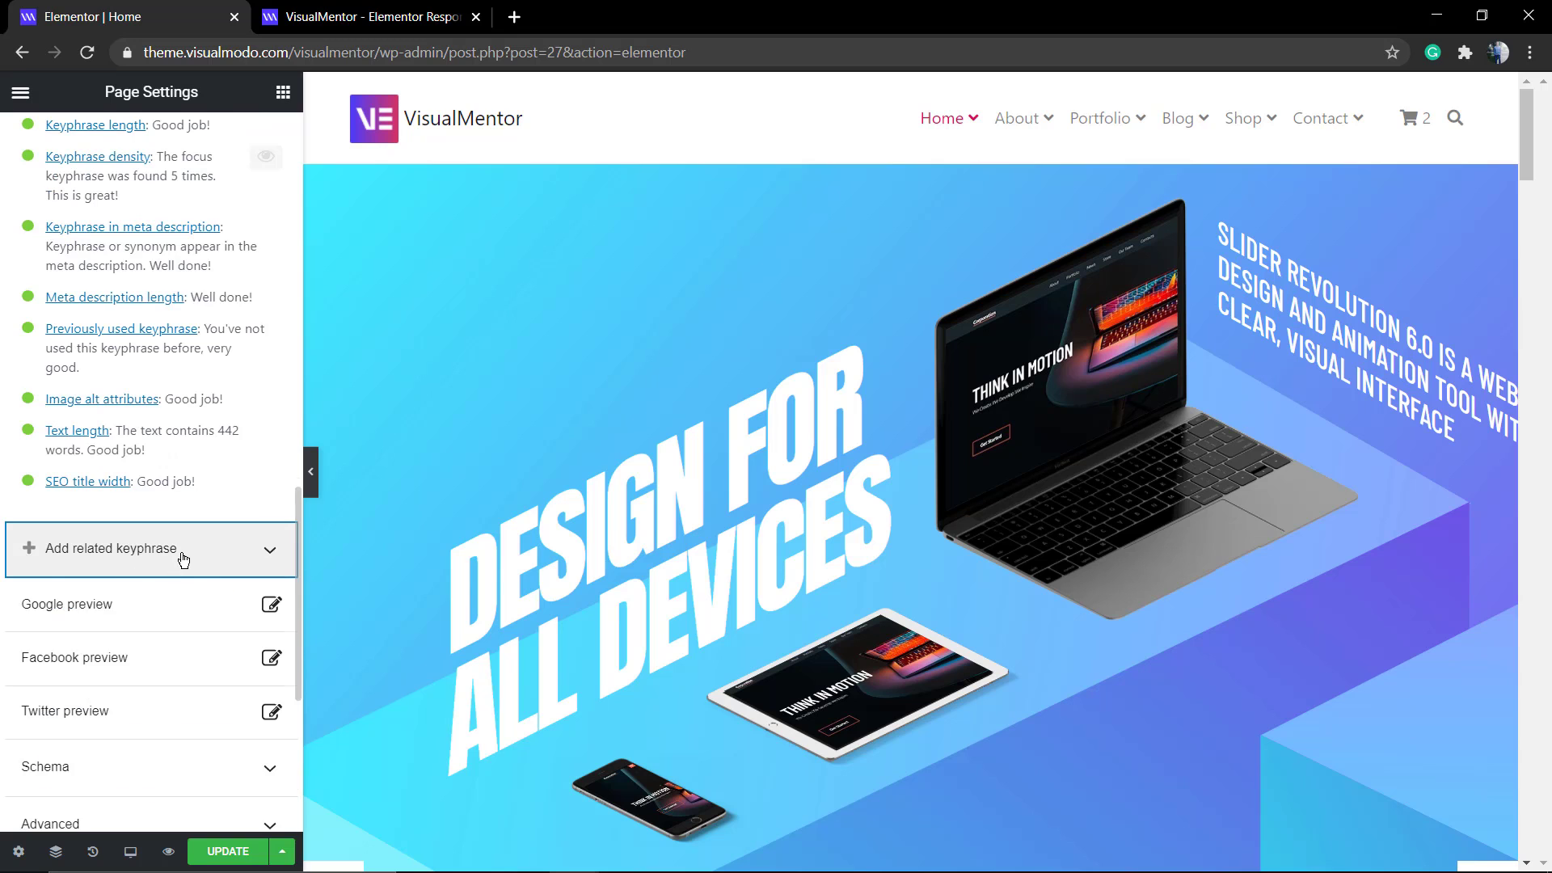